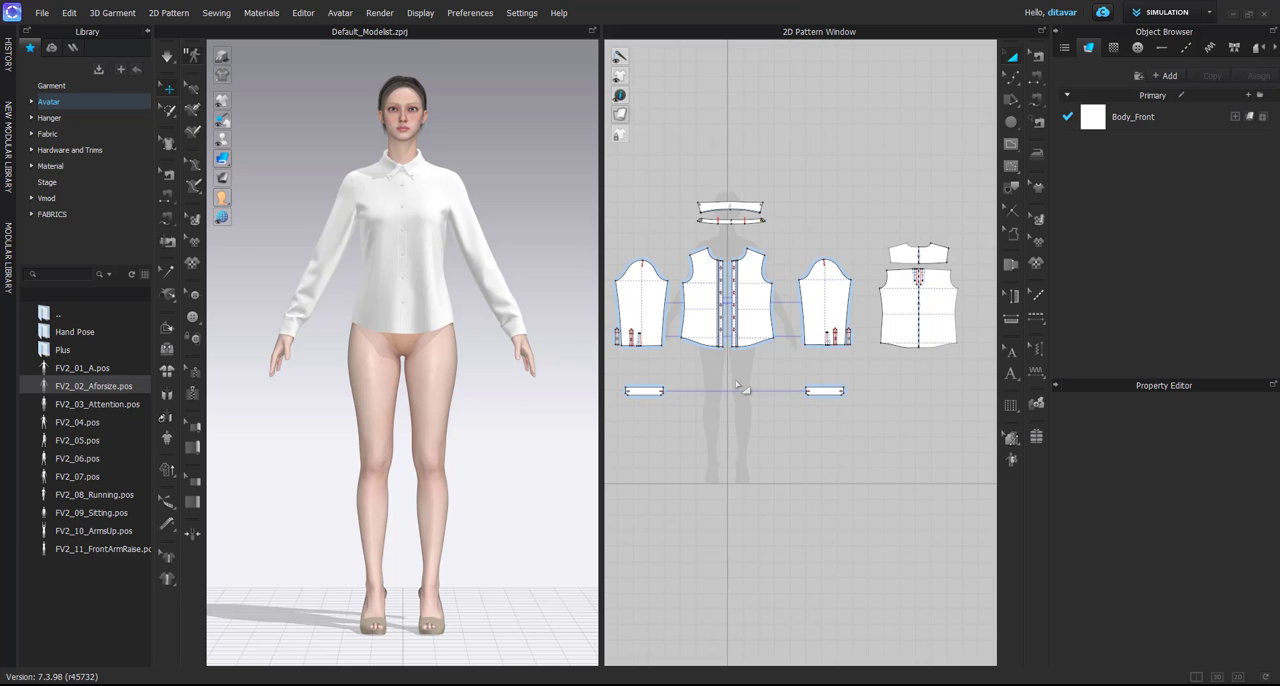
mouse_move(184, 4)
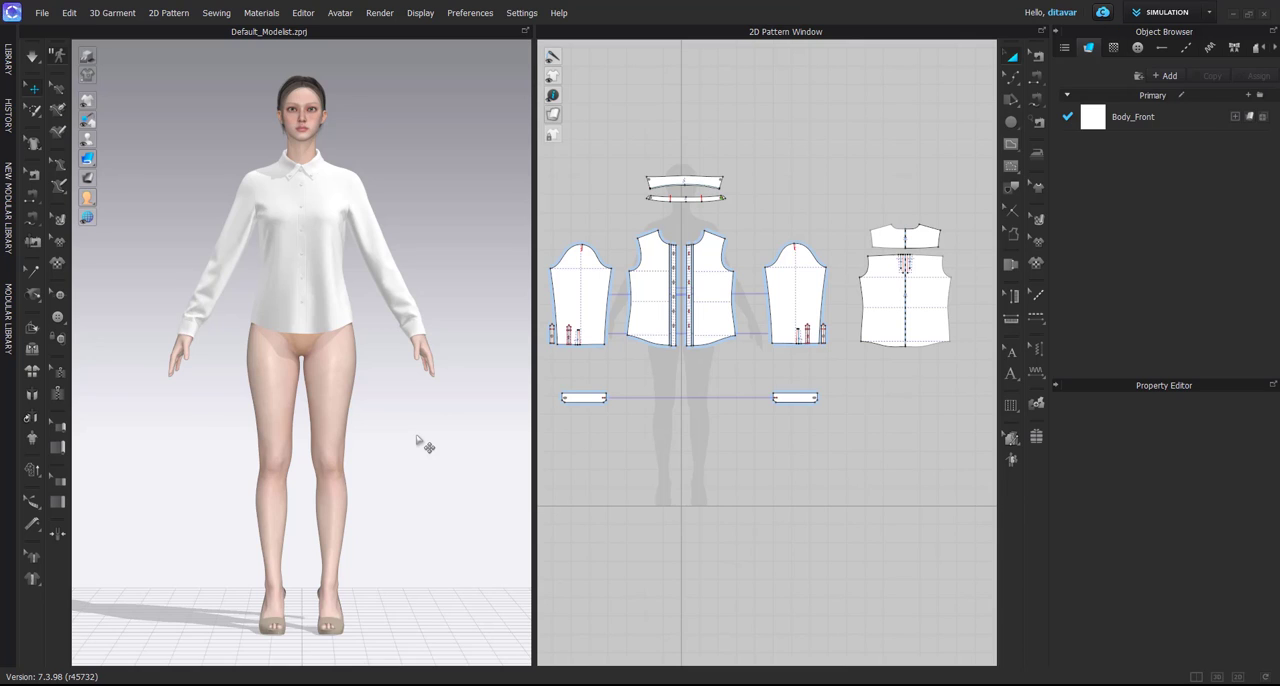
mouse_move(416, 432)
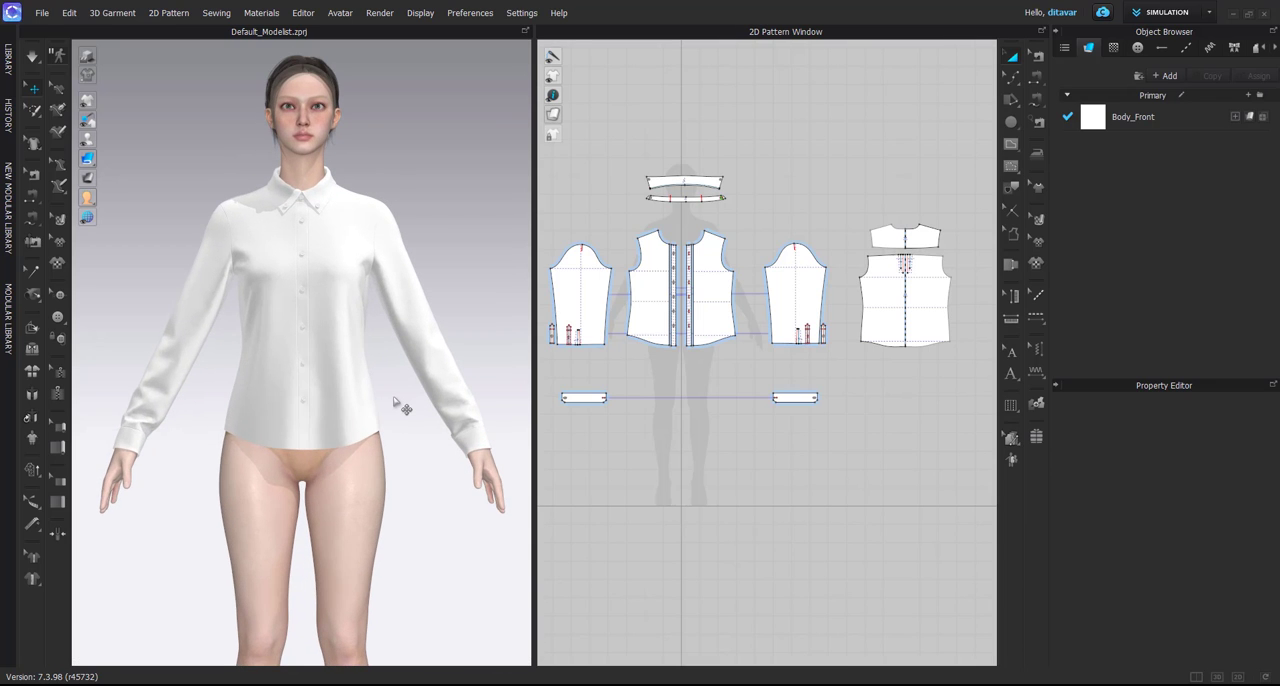
mouse_move(740, 444)
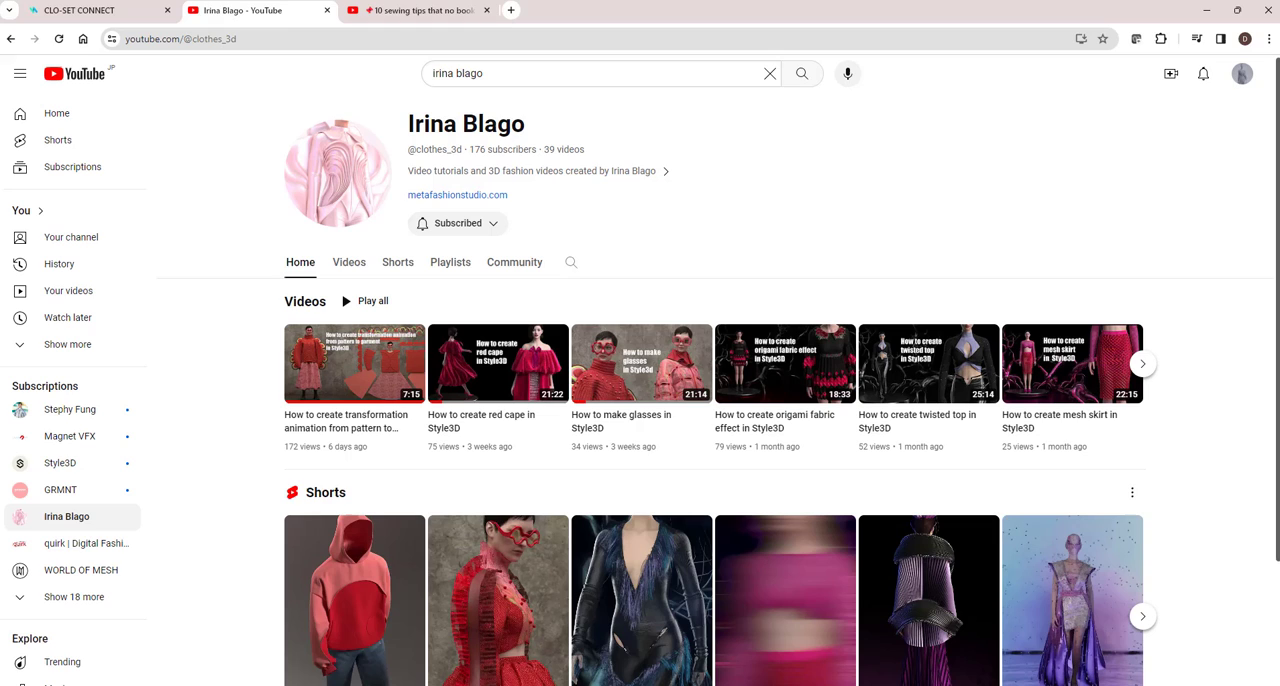
mouse_move(470, 320)
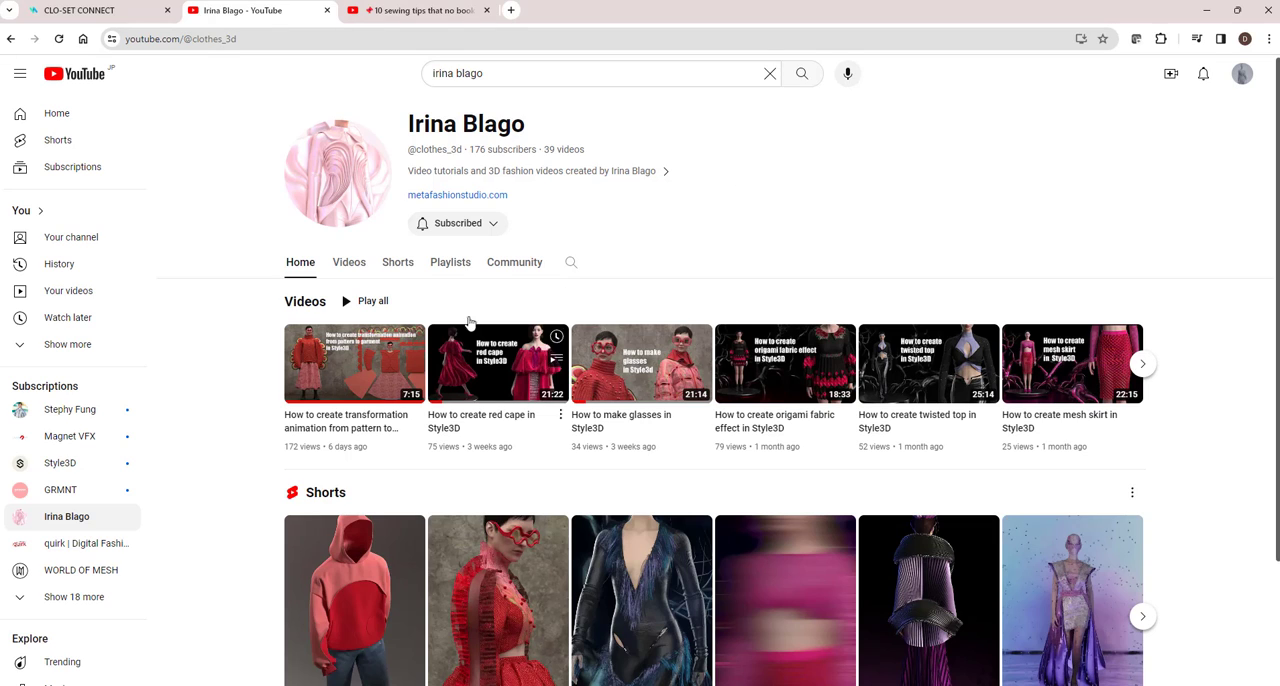
mouse_move(680, 248)
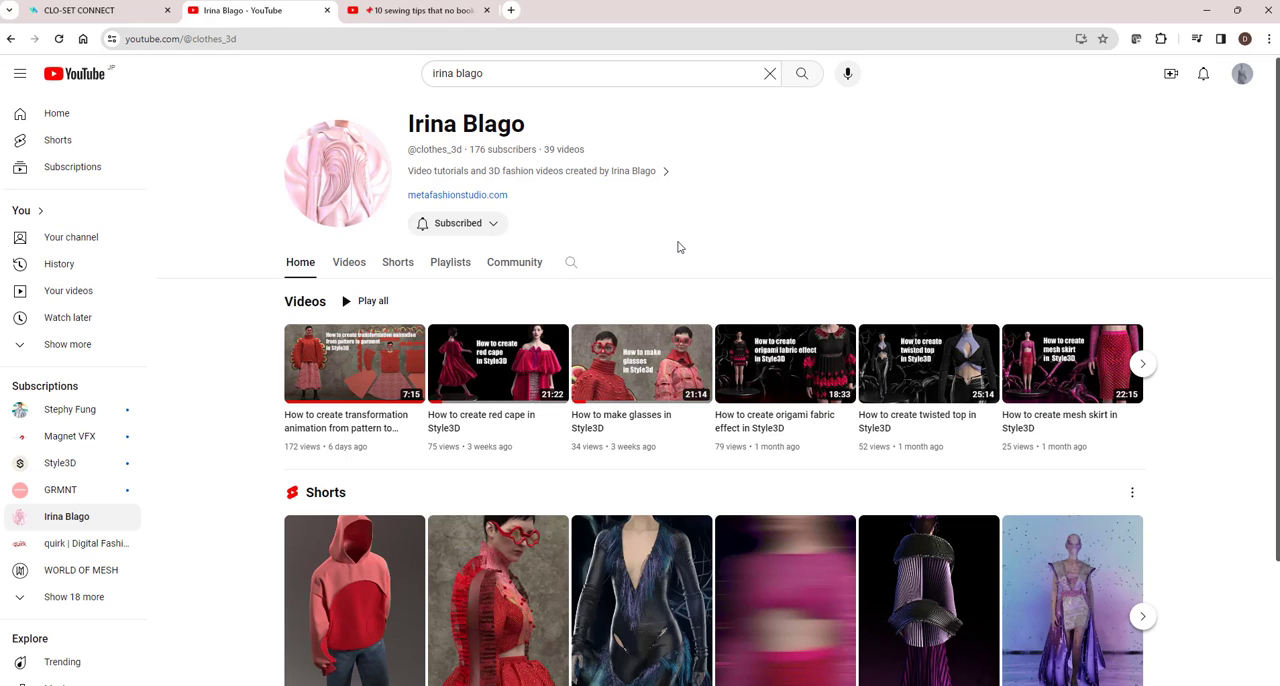
mouse_move(680, 246)
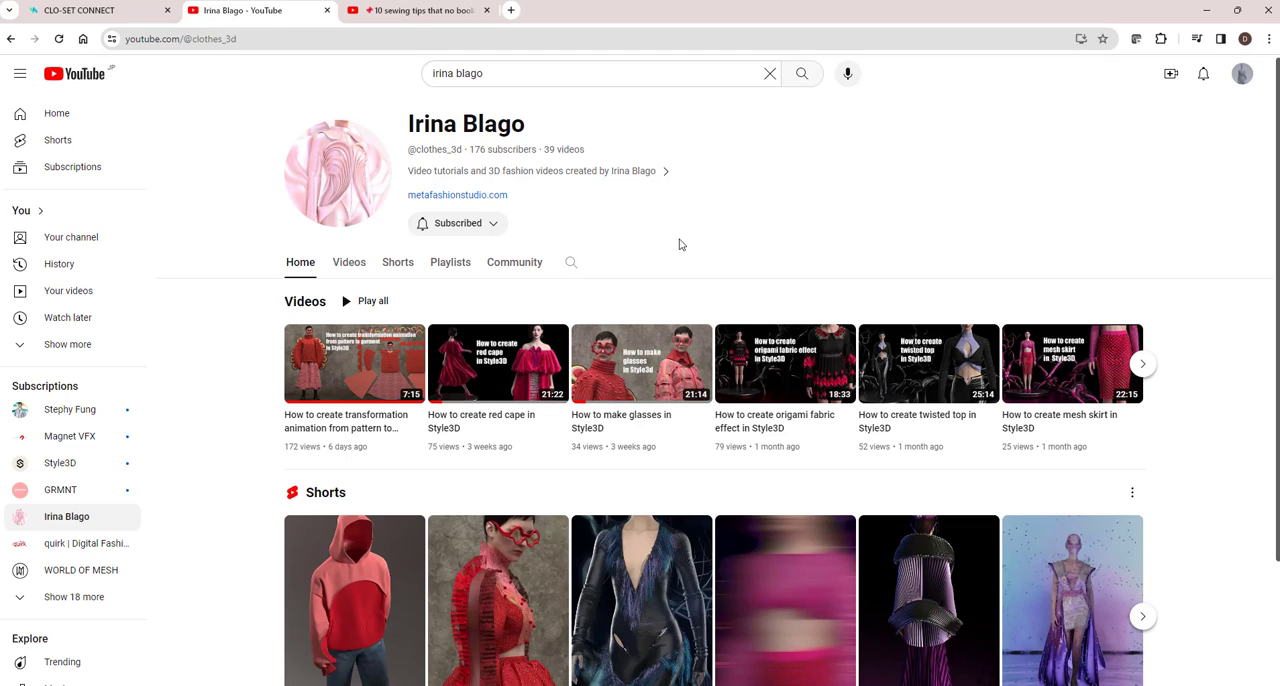
mouse_move(676, 232)
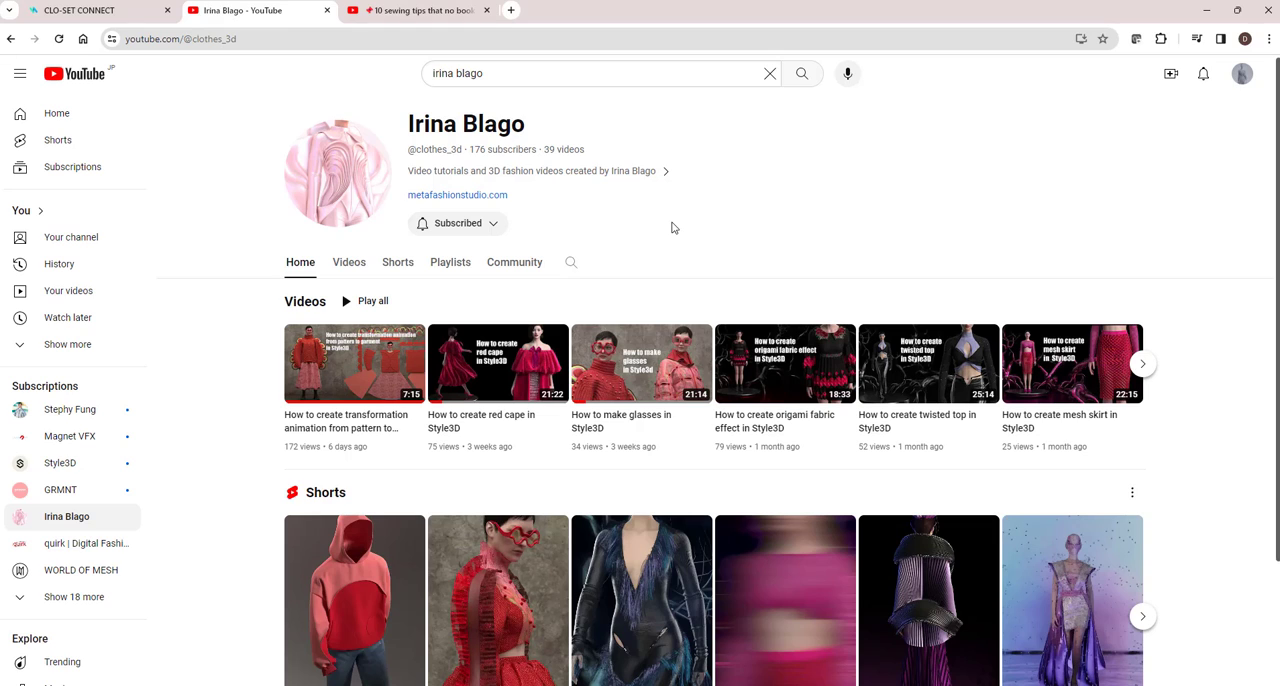
mouse_move(920, 188)
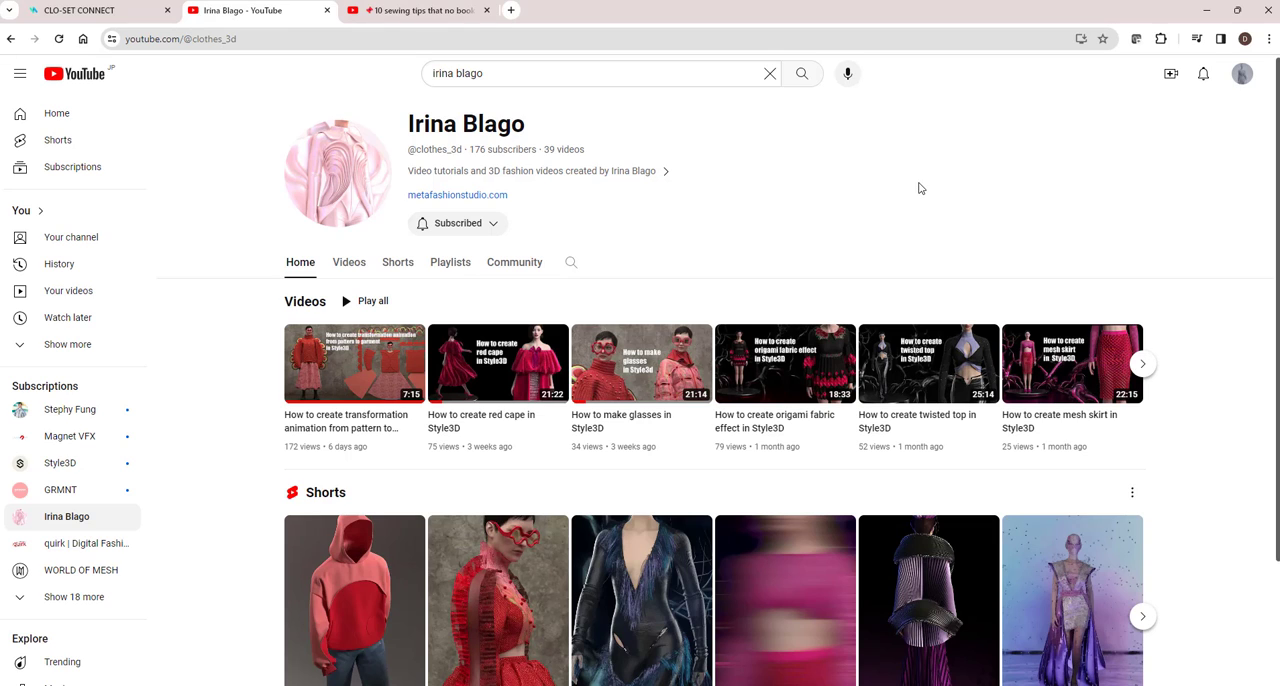
mouse_move(866, 270)
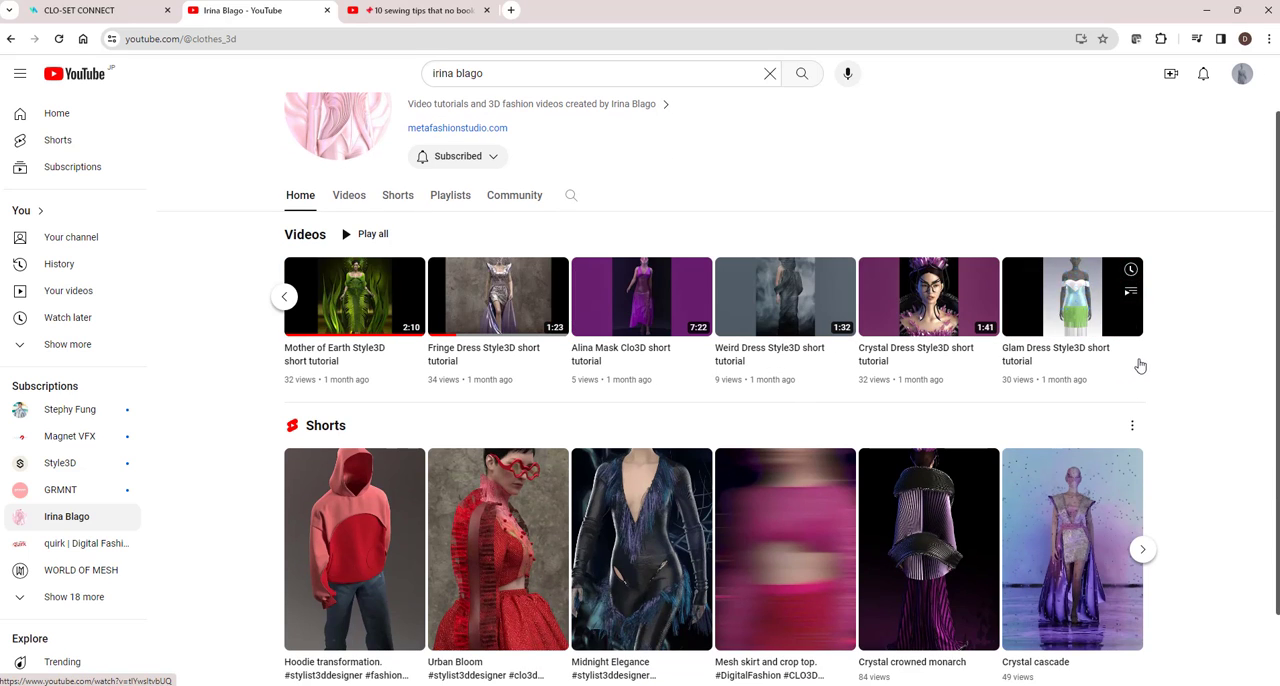
Show the channel's Videos grid and scroll down through its uploads.
left_click(348, 196)
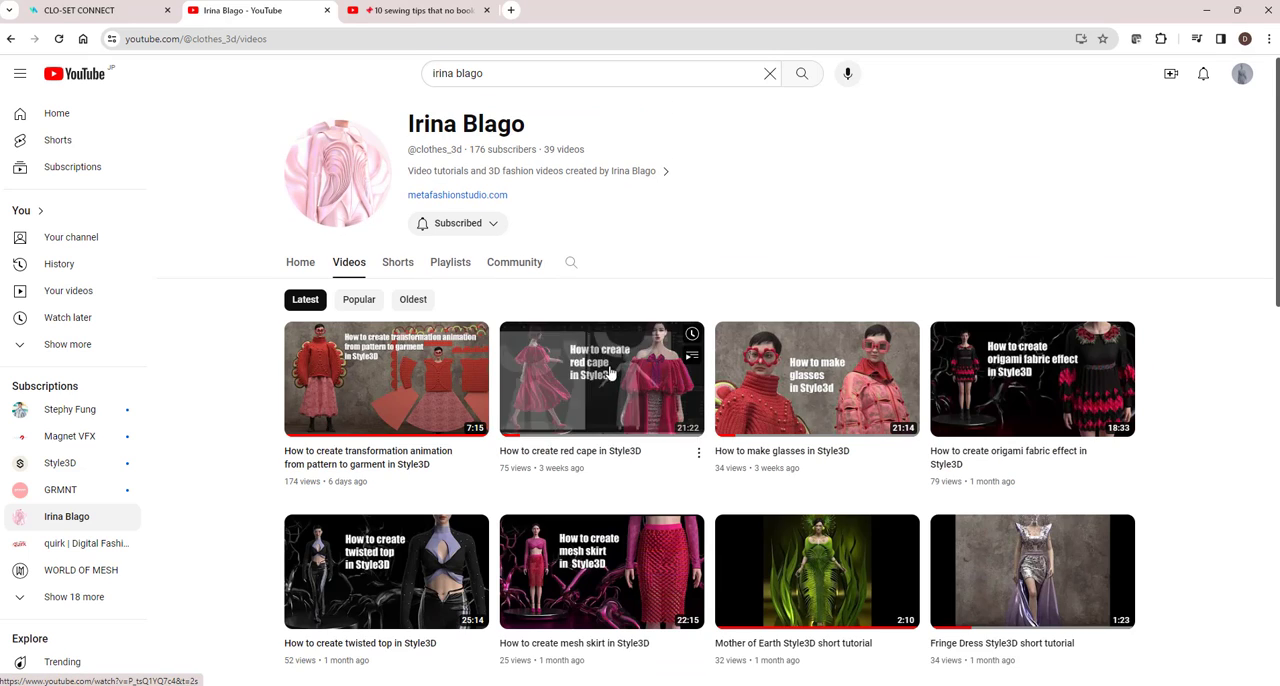
scroll("down", 3)
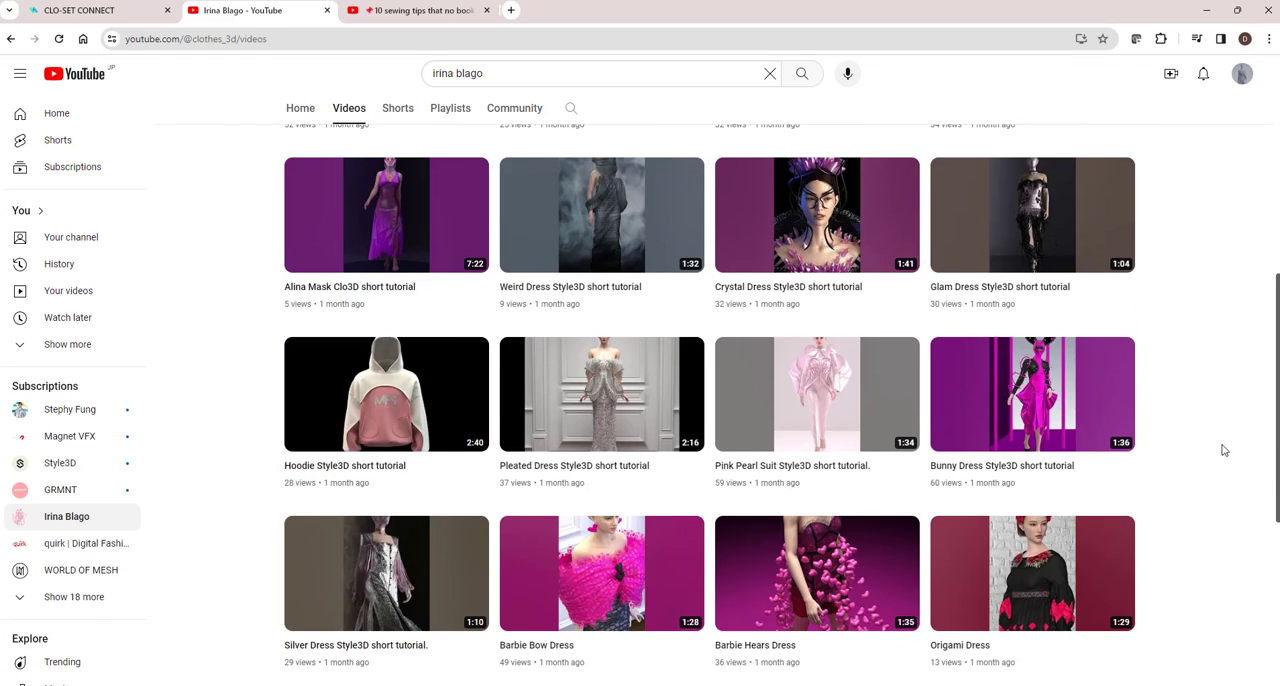
scroll("down", 3)
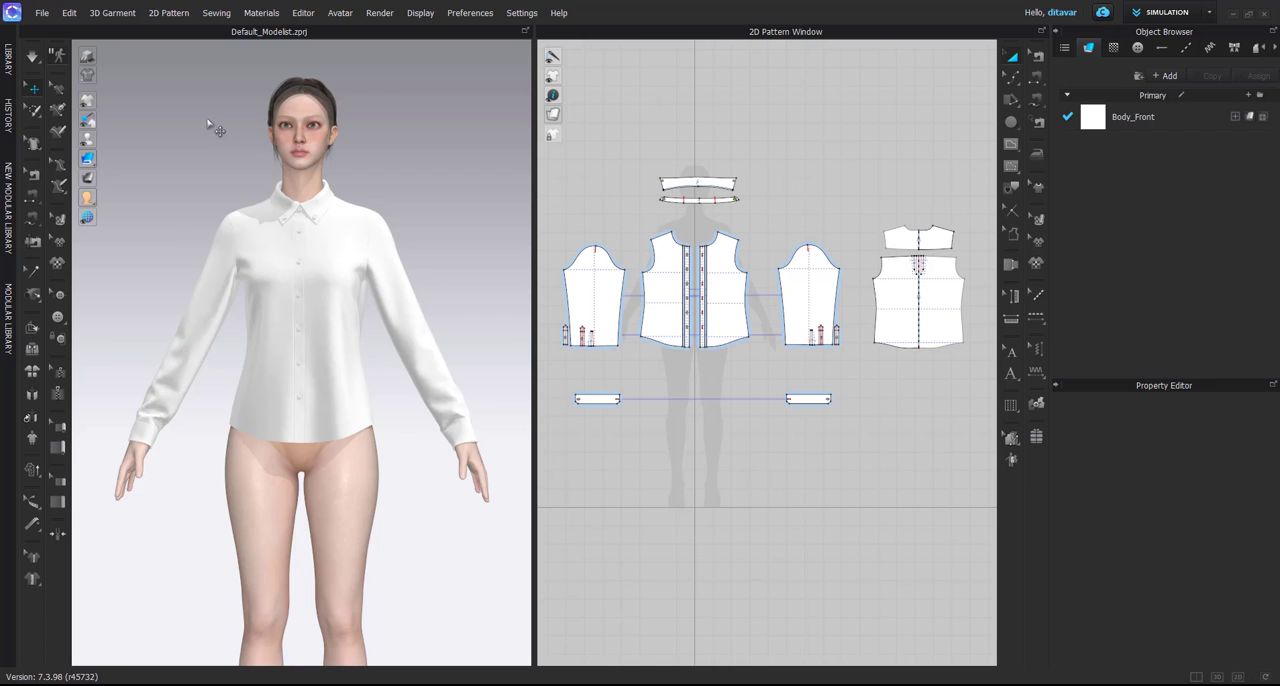
Export the draped garment as an OBJ file named Shirt.
left_click(42, 12)
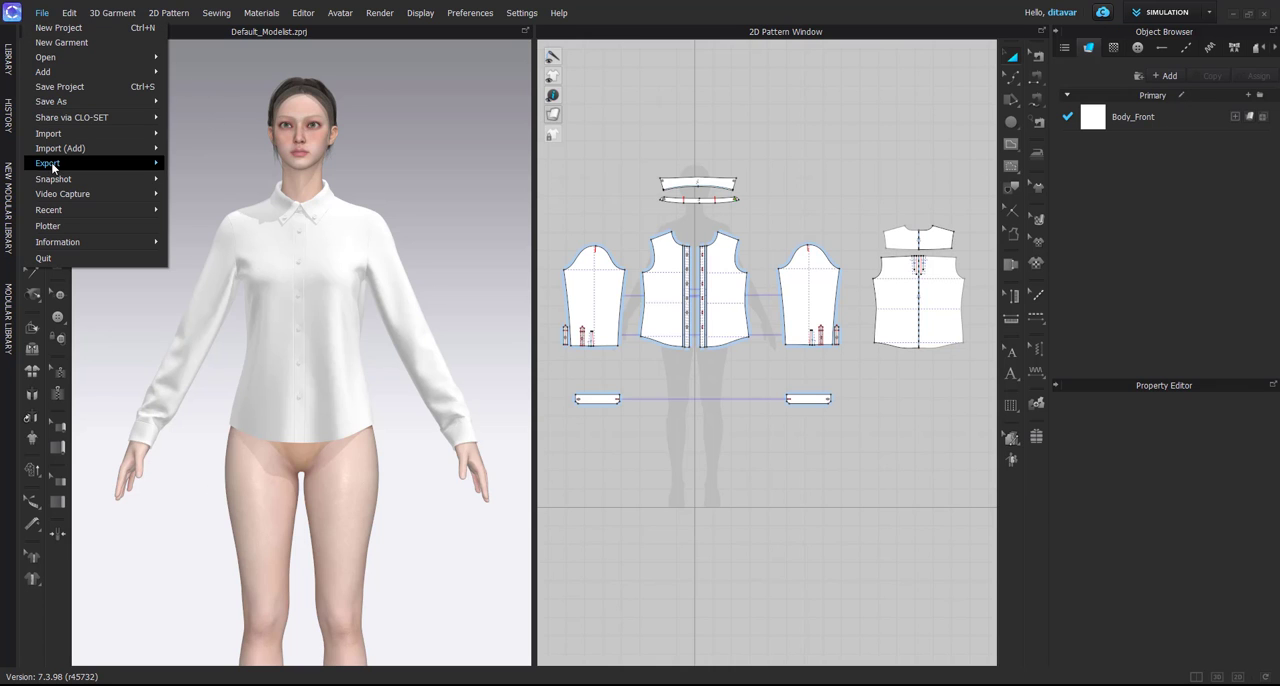
left_click(48, 164)
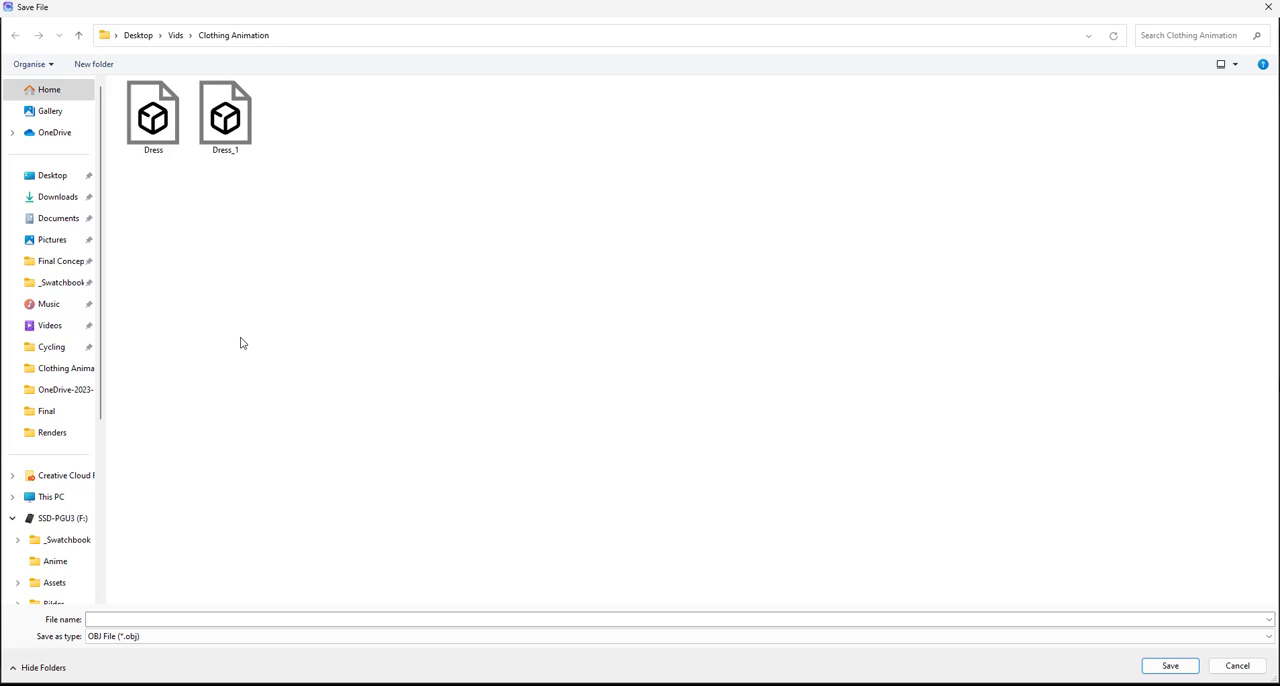
type("Shirt")
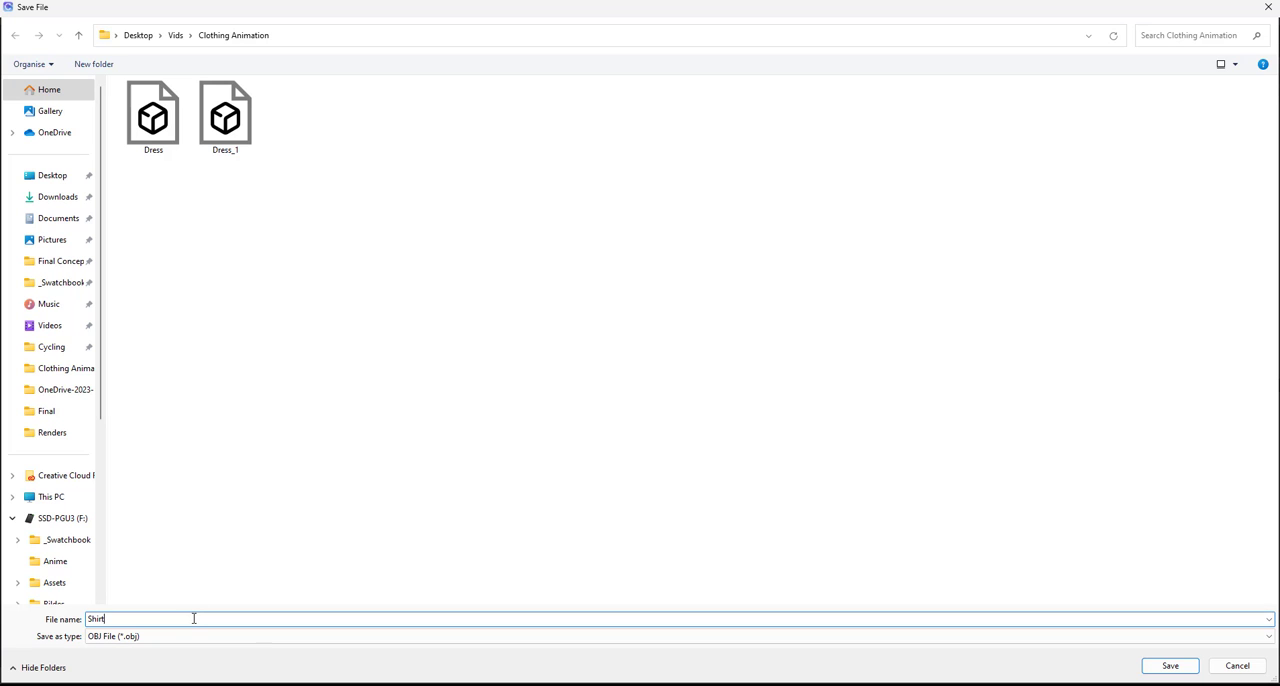
left_click(1168, 664)
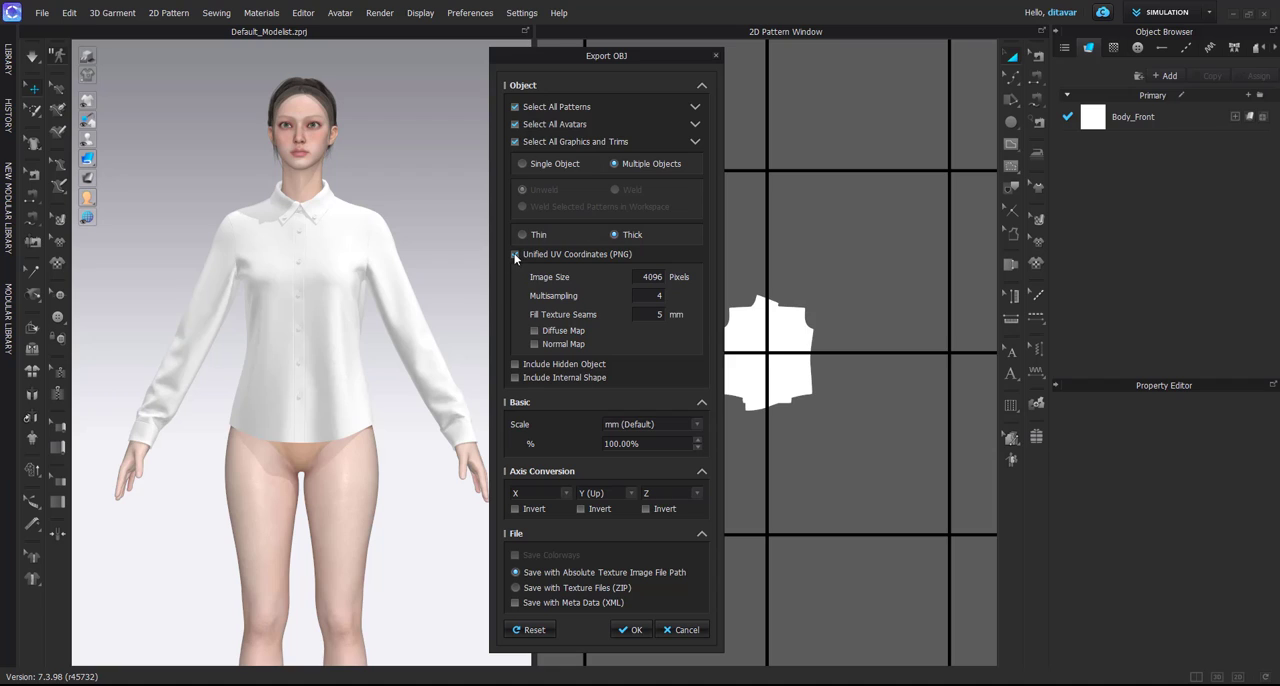
Set the OBJ export to a single object without unified UV coordinates and confirm.
left_click(516, 254)
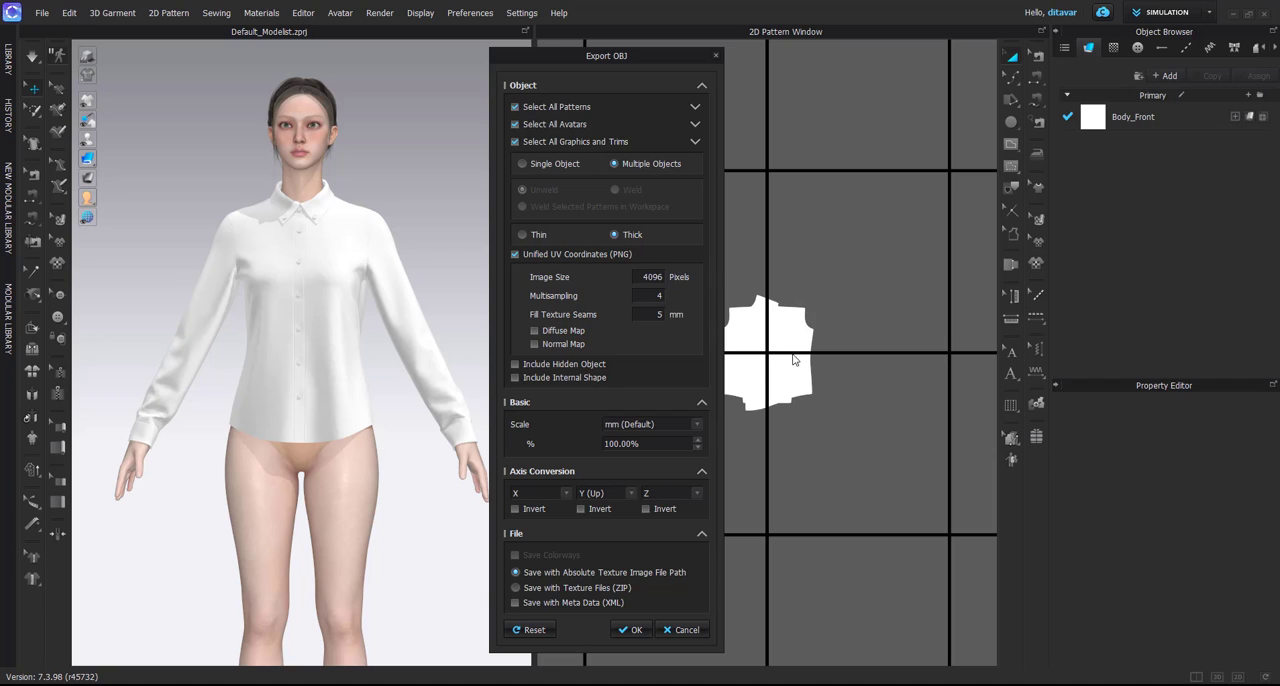
mouse_move(726, 300)
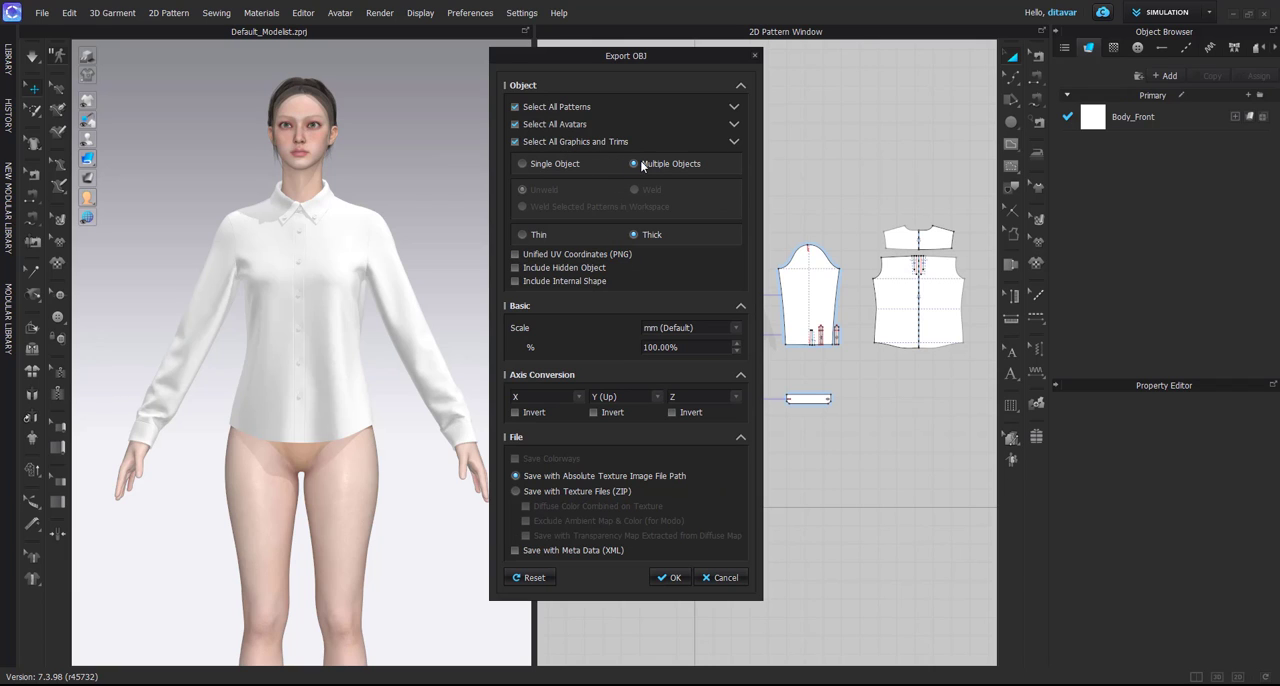
left_click(522, 164)
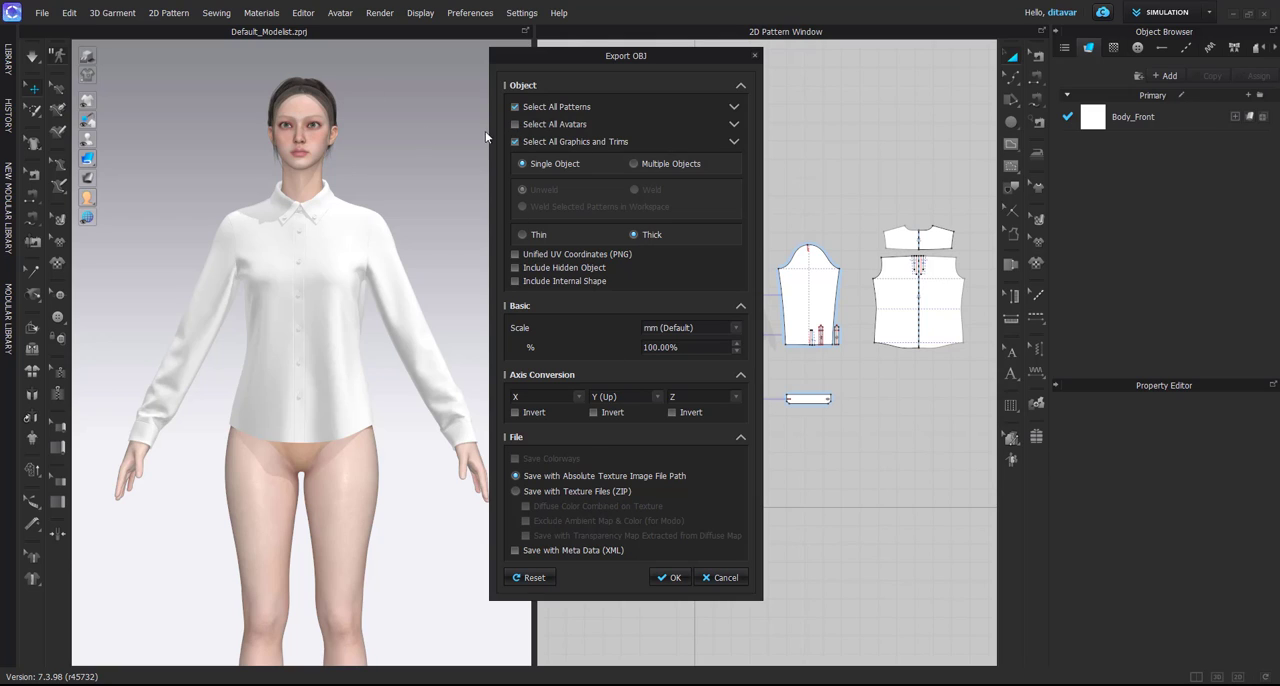
mouse_move(630, 610)
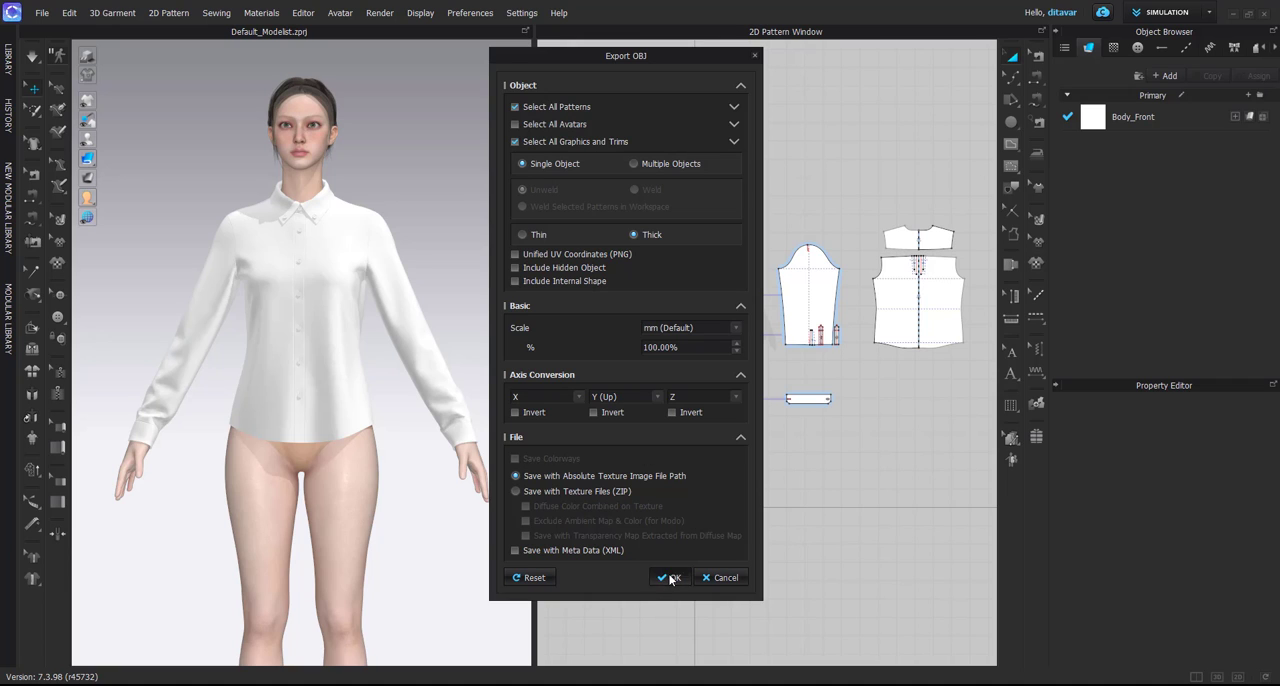
left_click(668, 576)
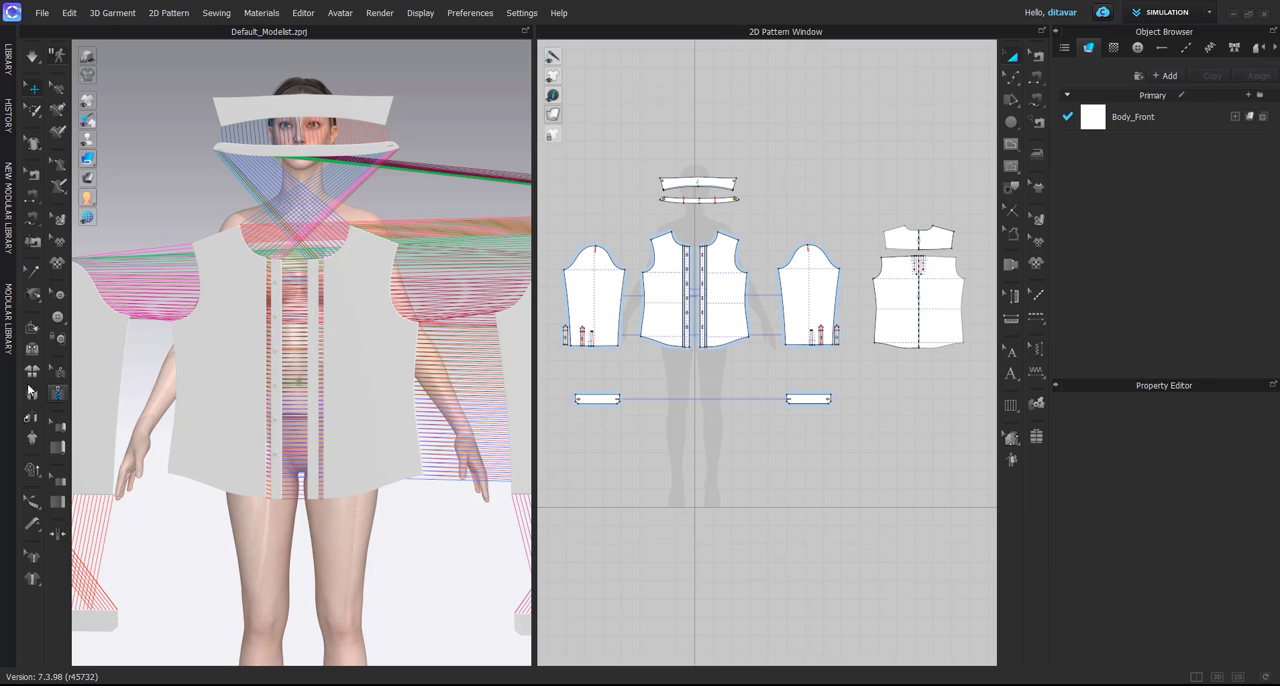
mouse_move(32, 372)
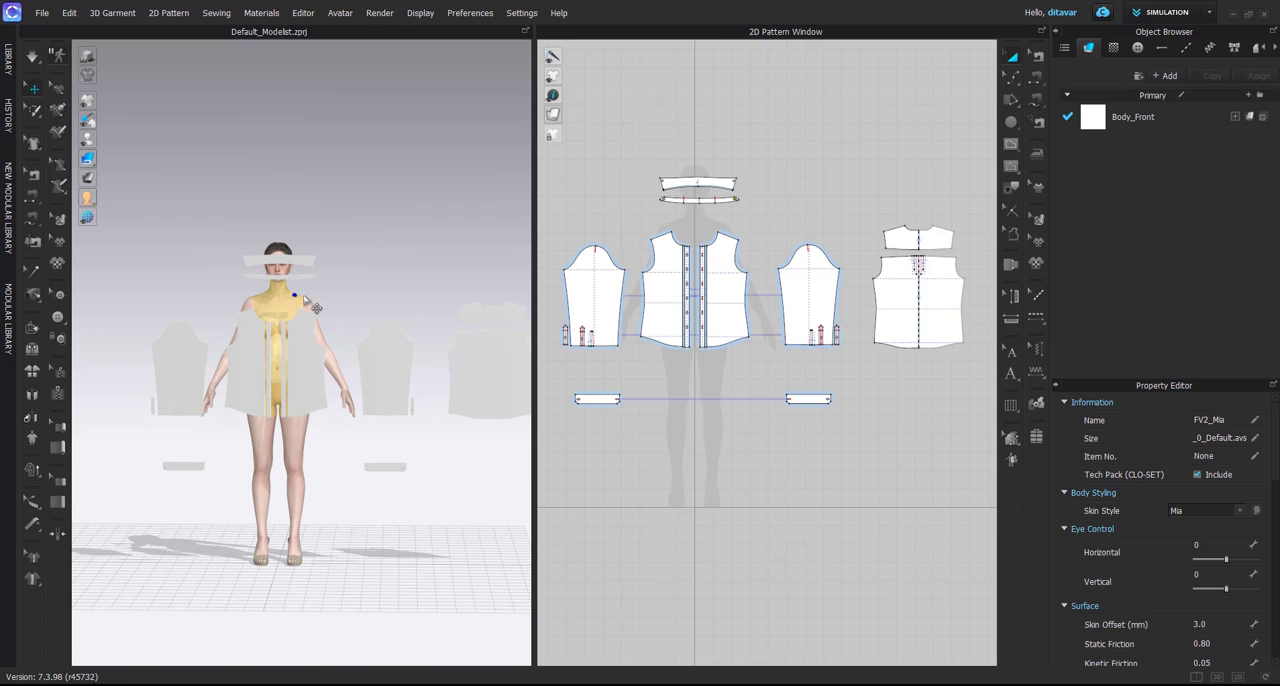
mouse_move(330, 300)
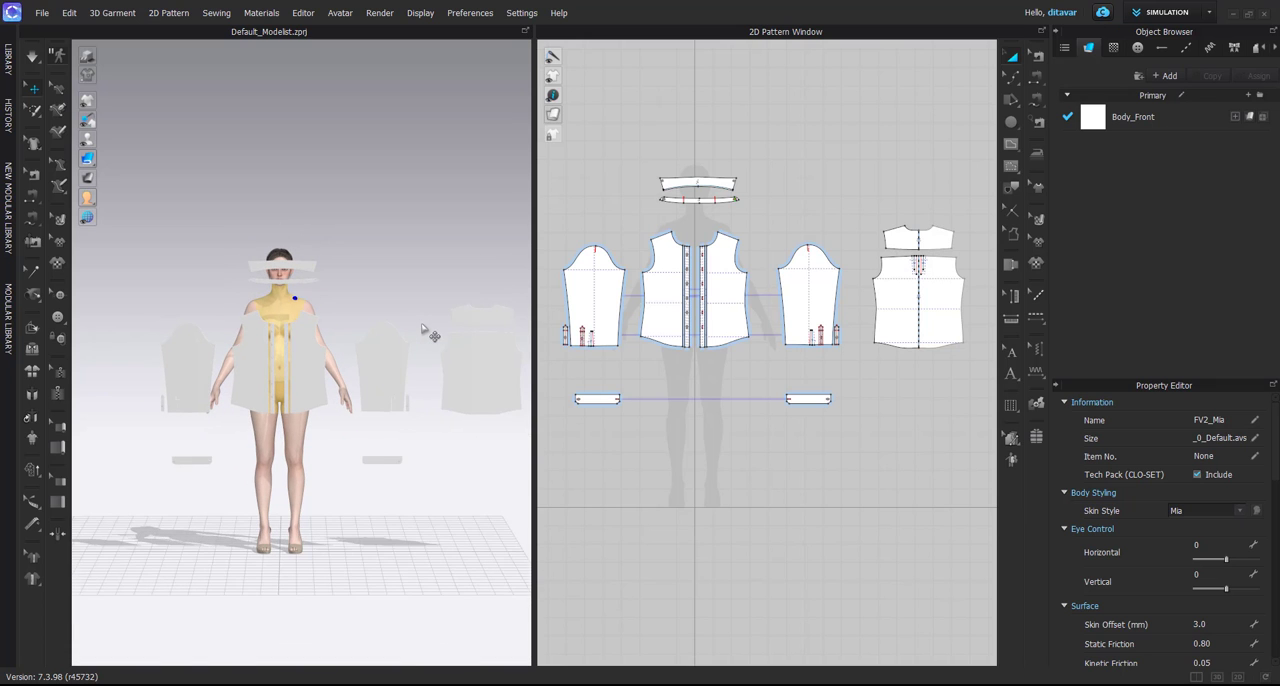
Select the back body pattern piece among the flat pieces around the avatar.
left_click(916, 290)
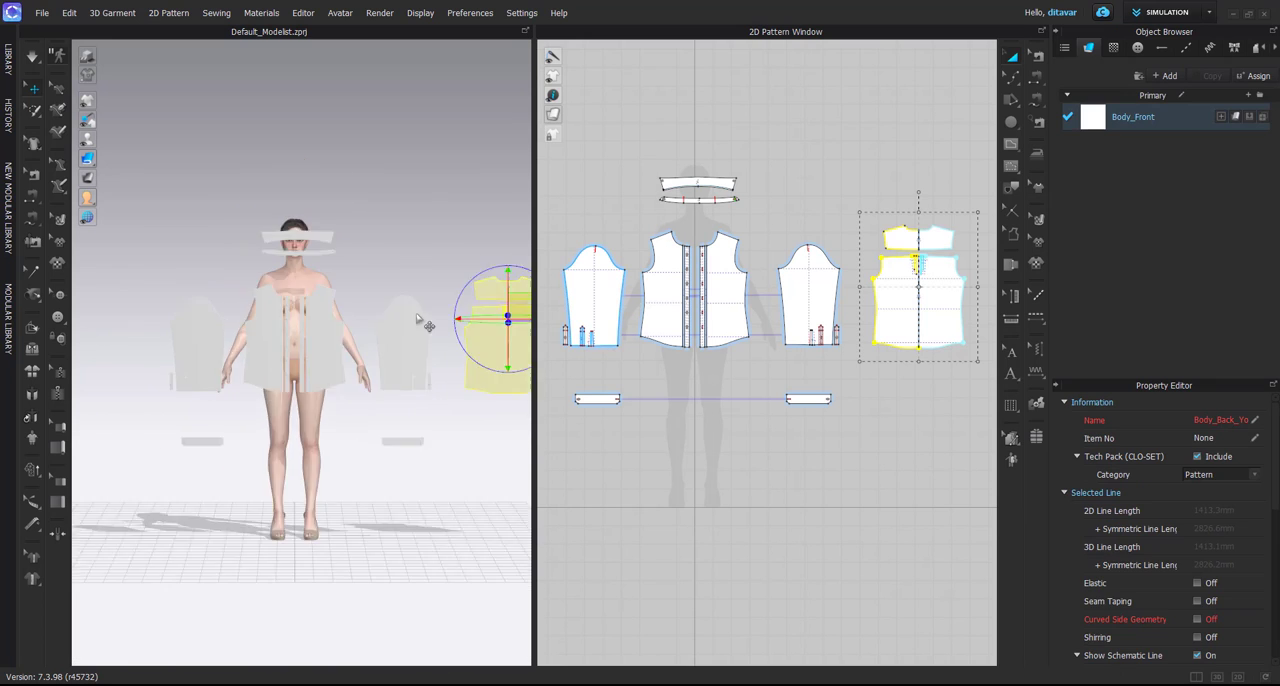
left_click(692, 290)
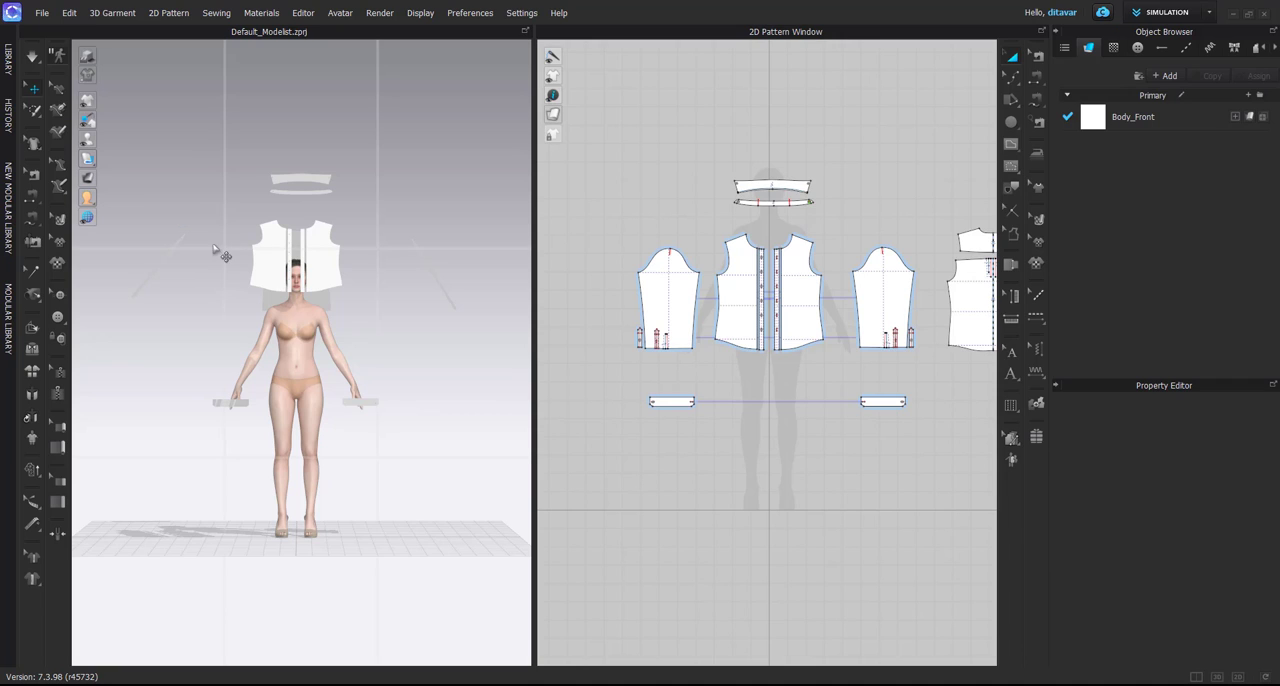
mouse_move(244, 190)
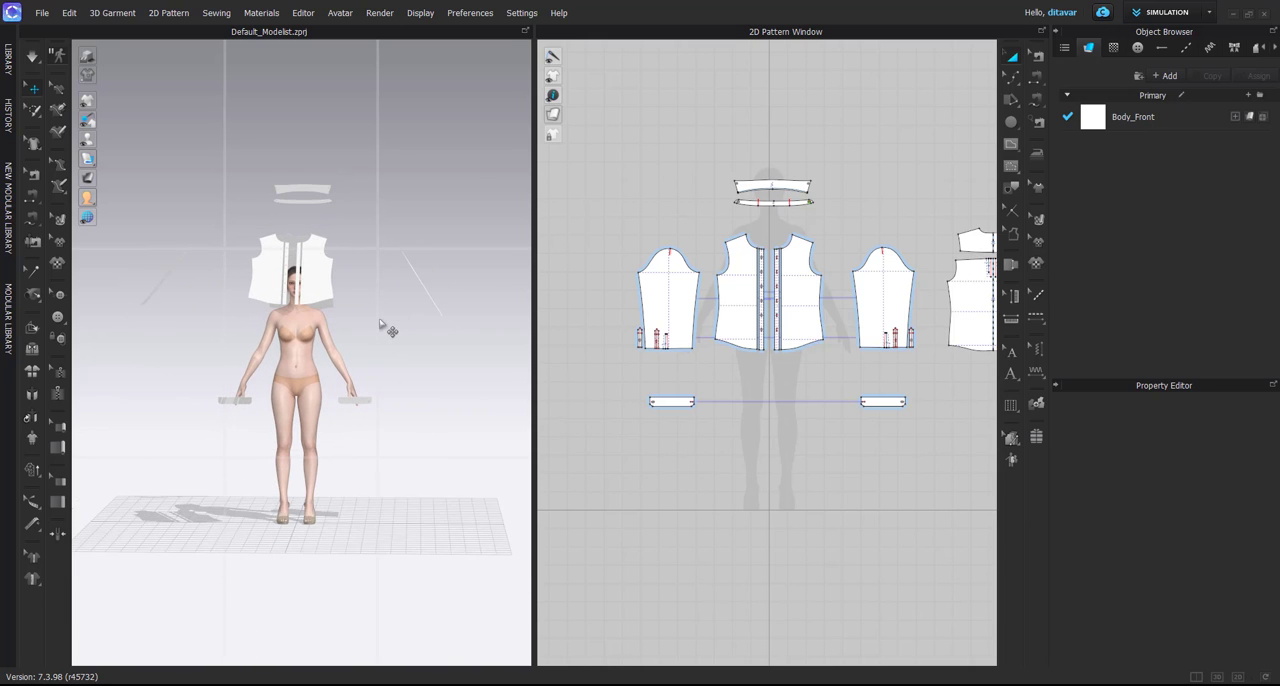
mouse_move(782, 290)
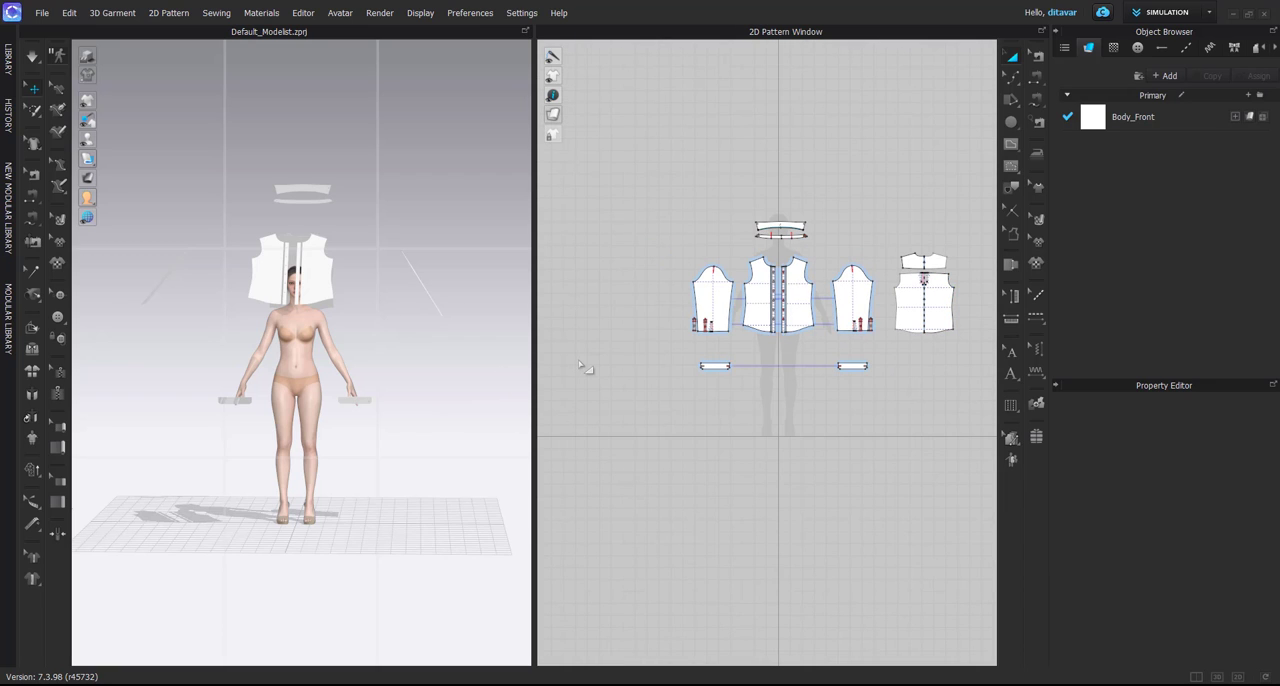
mouse_move(336, 392)
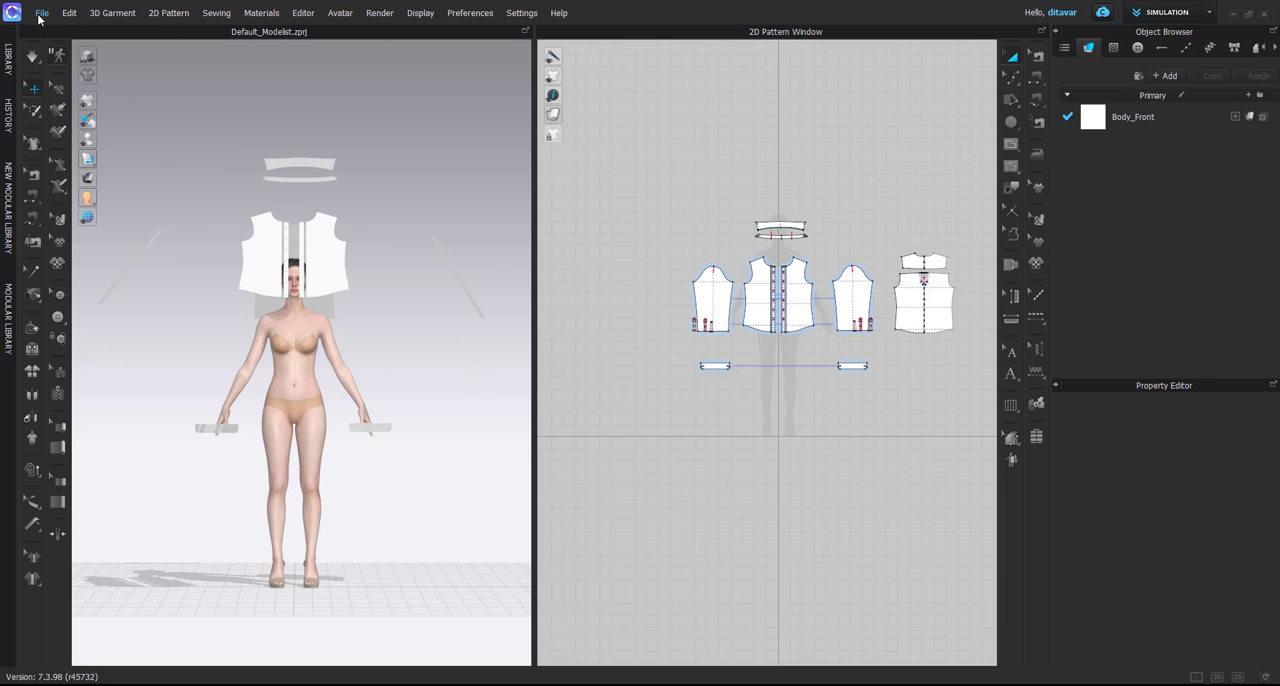
Bring up the File commands to export the upright flat pattern layout.
left_click(42, 12)
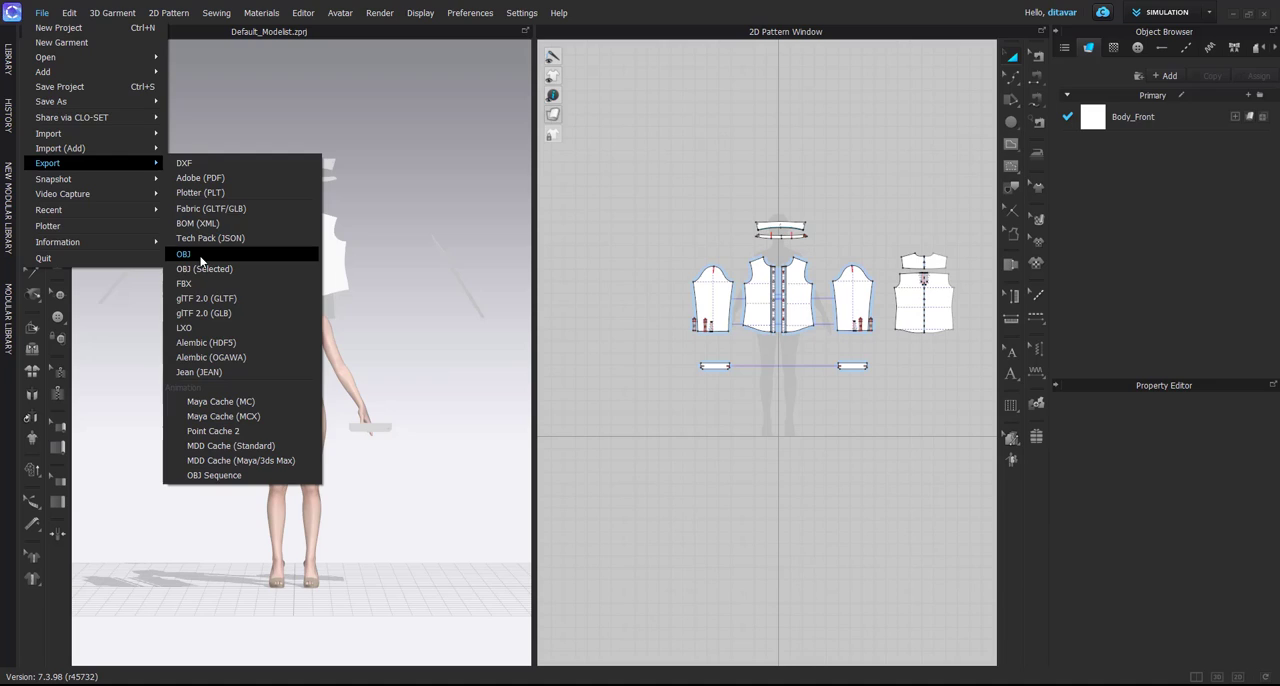
Export the flat arranged patterns as an OBJ, then start a new project without saving.
left_click(184, 252)
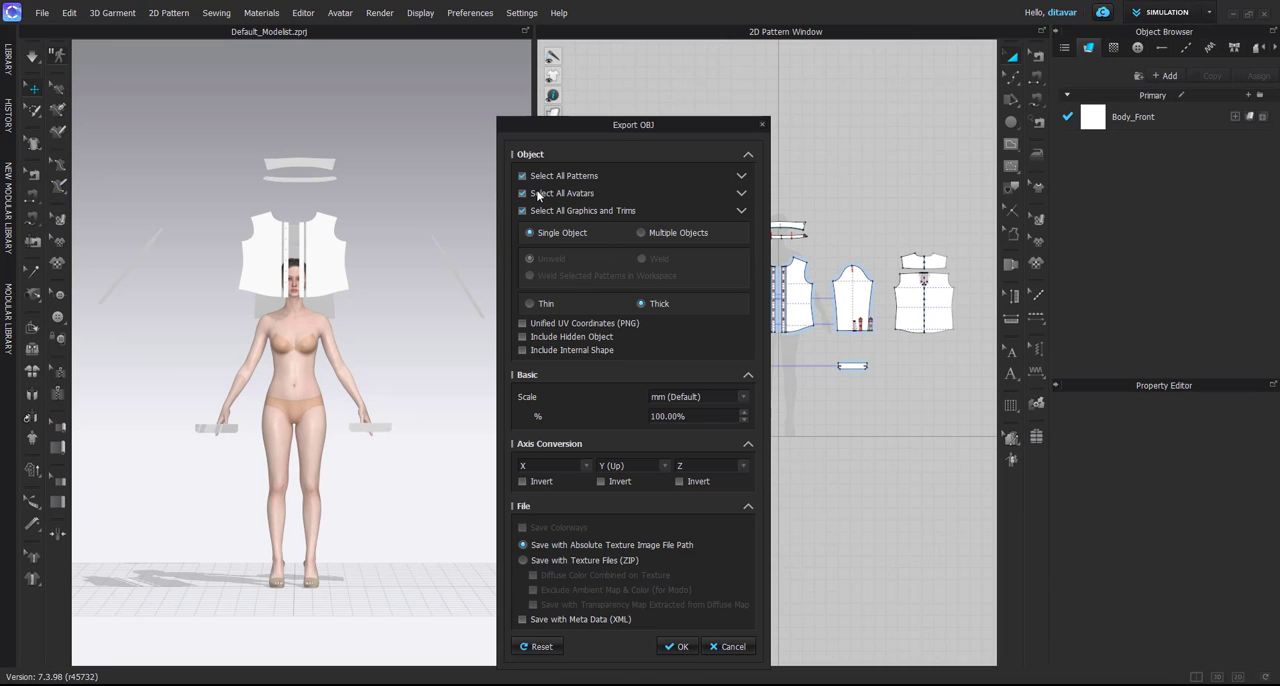
left_click(522, 192)
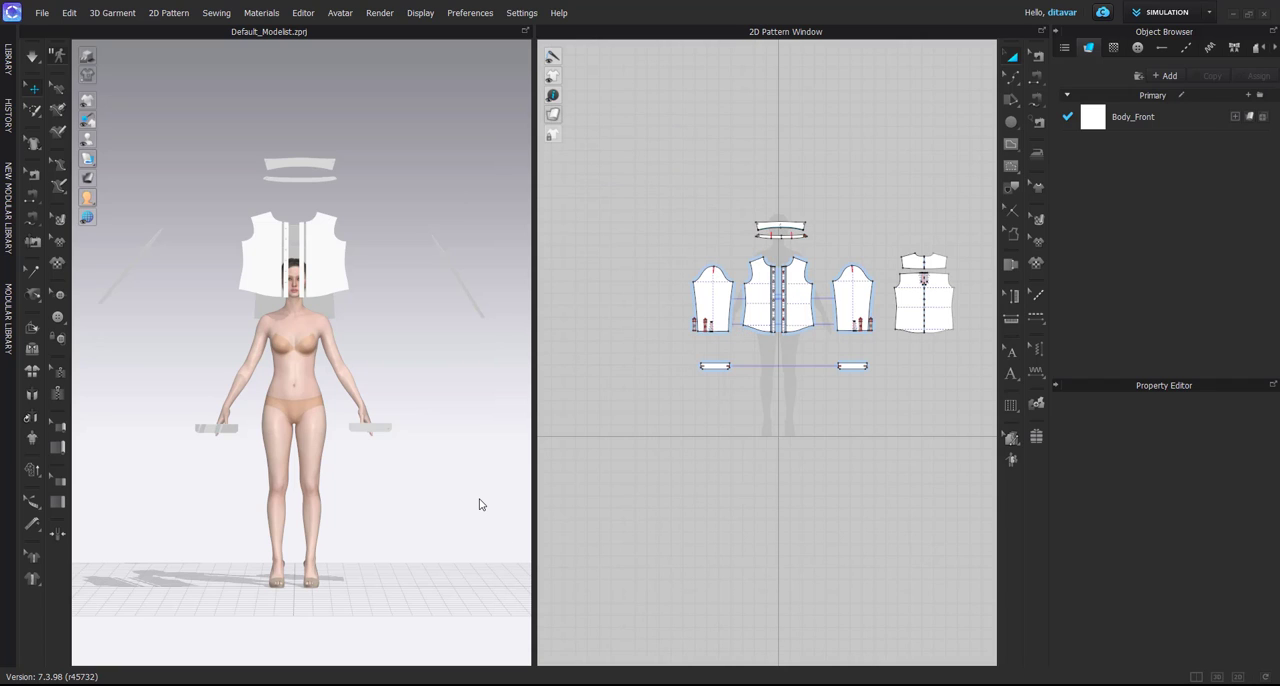
mouse_move(42, 12)
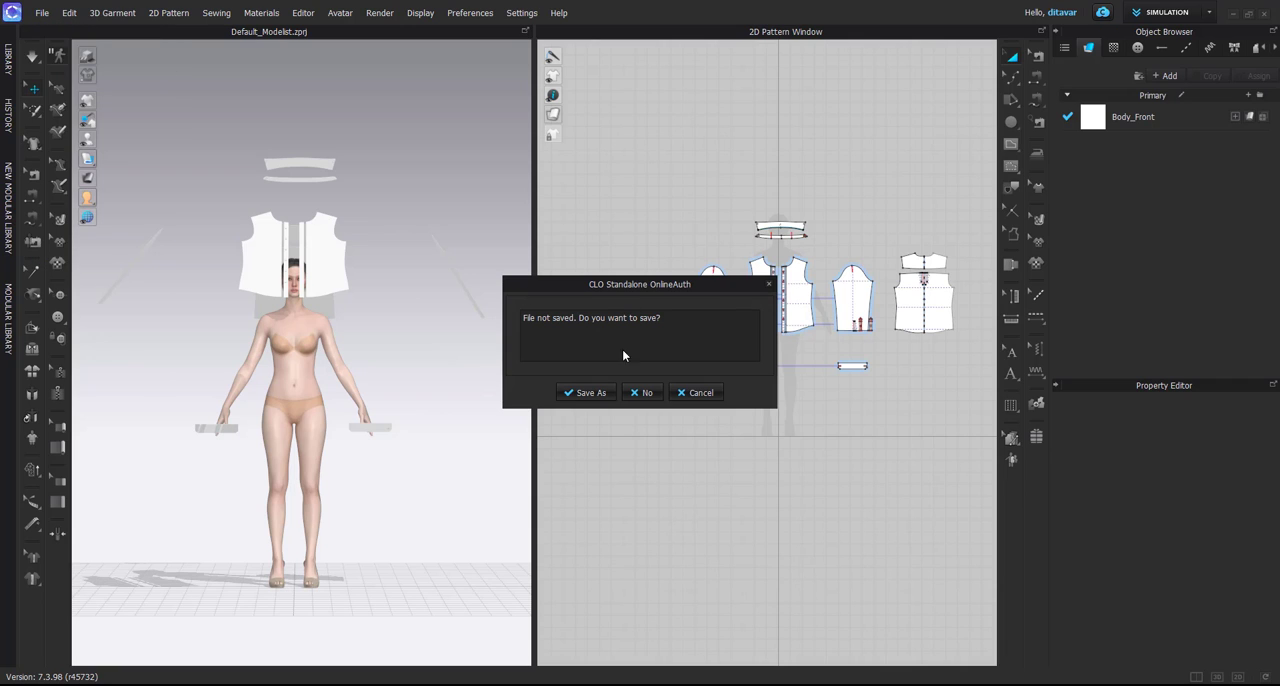
left_click(642, 392)
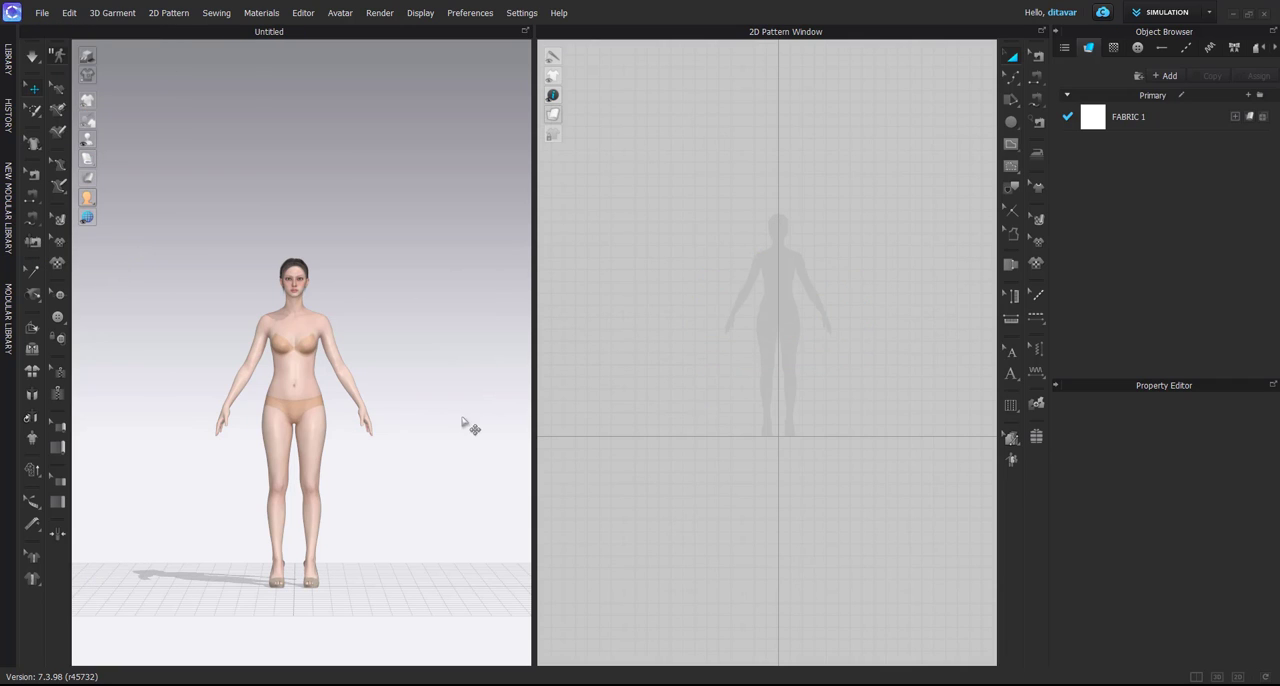
Import the flat-pattern OBJ with Load Type Add and Object Type Avatar into the empty scene.
left_click(42, 12)
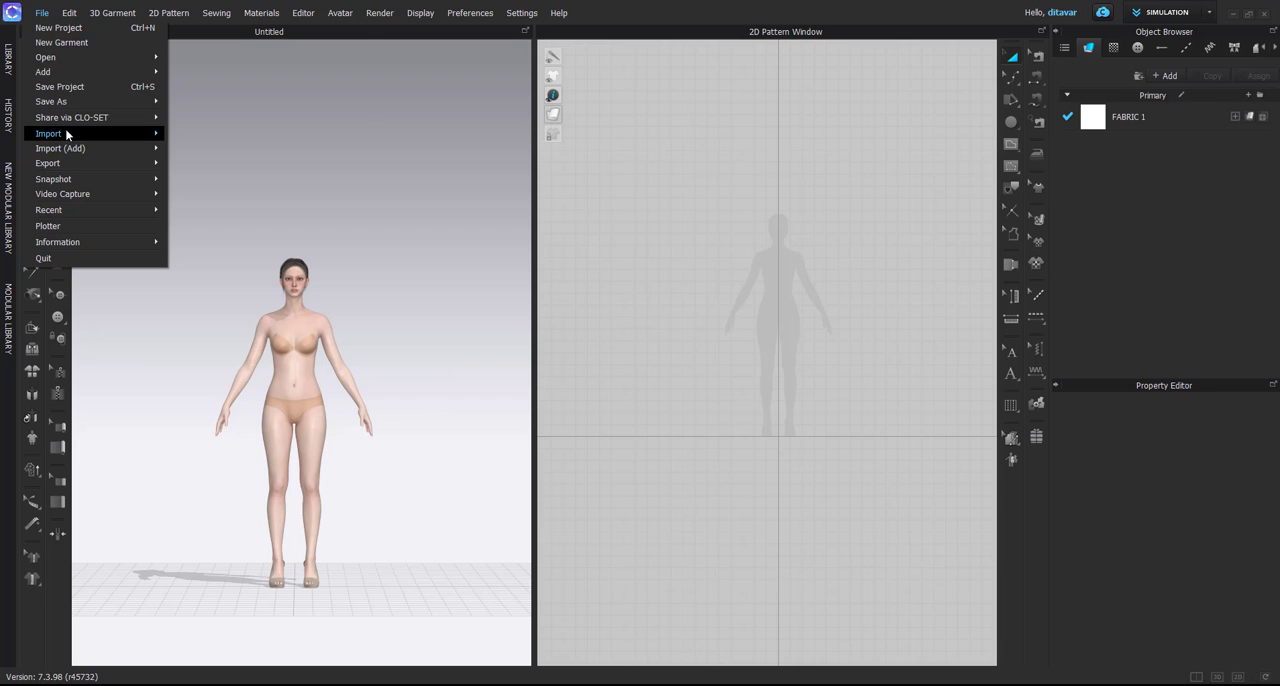
left_click(48, 132)
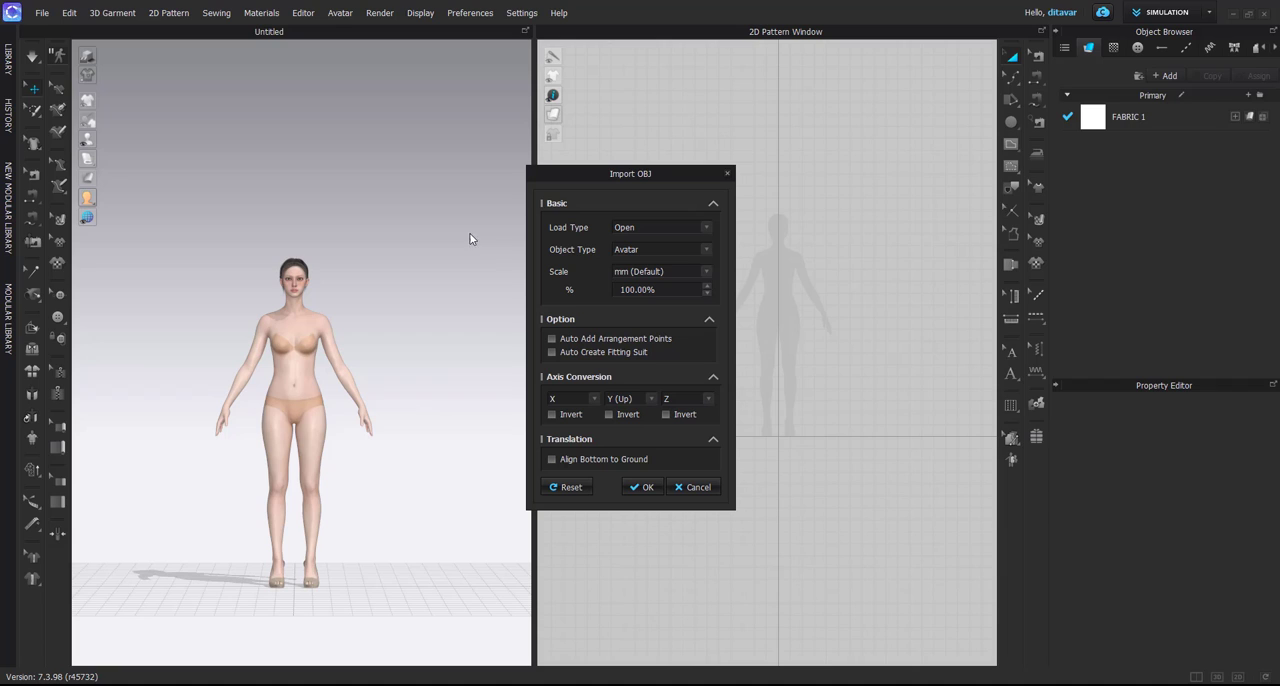
left_click(660, 228)
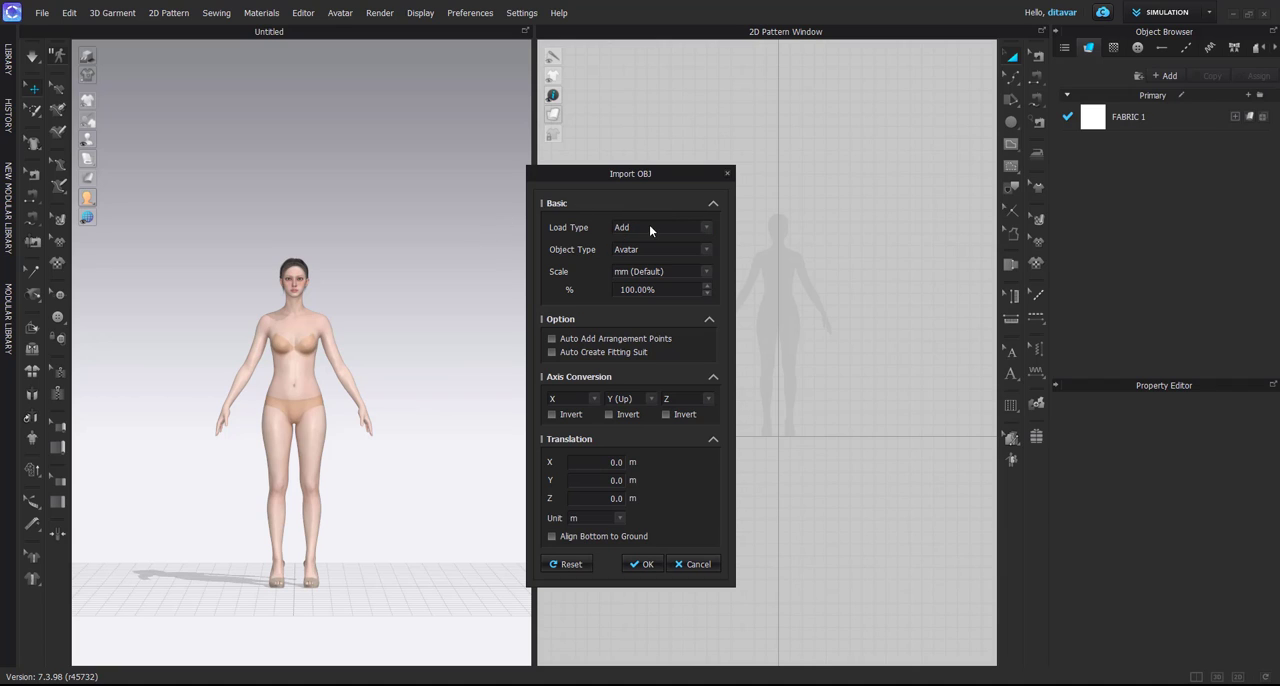
mouse_move(662, 544)
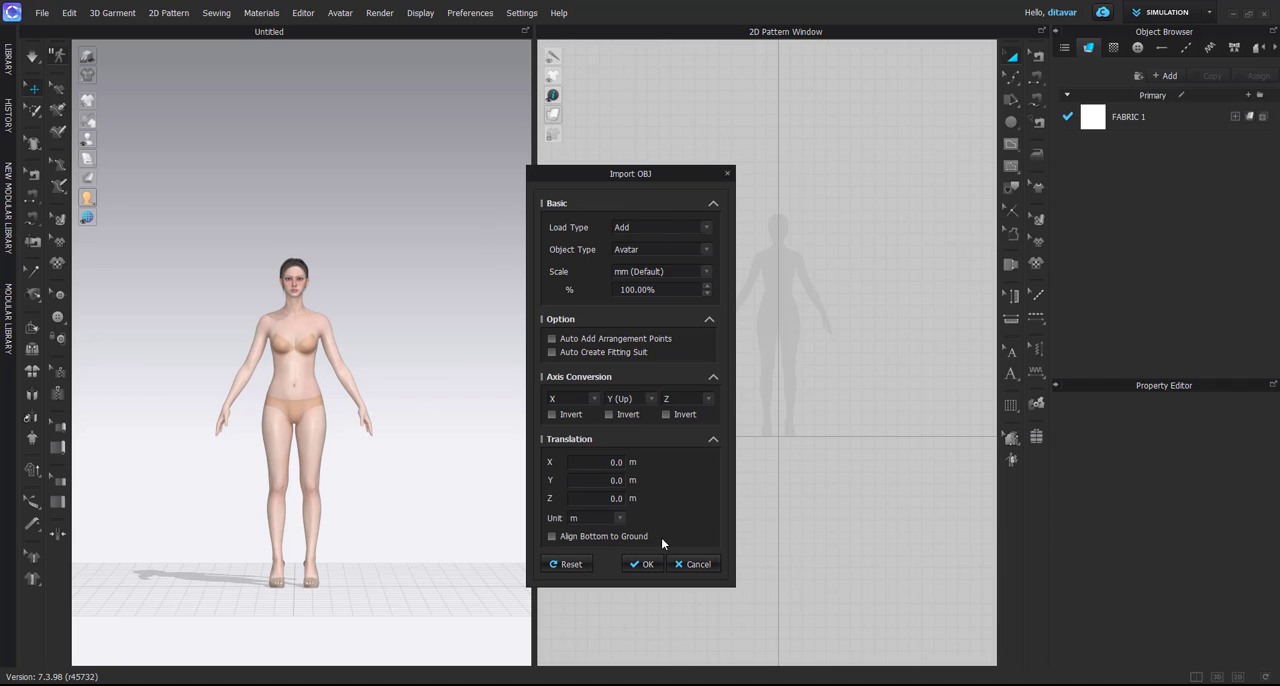
left_click(644, 564)
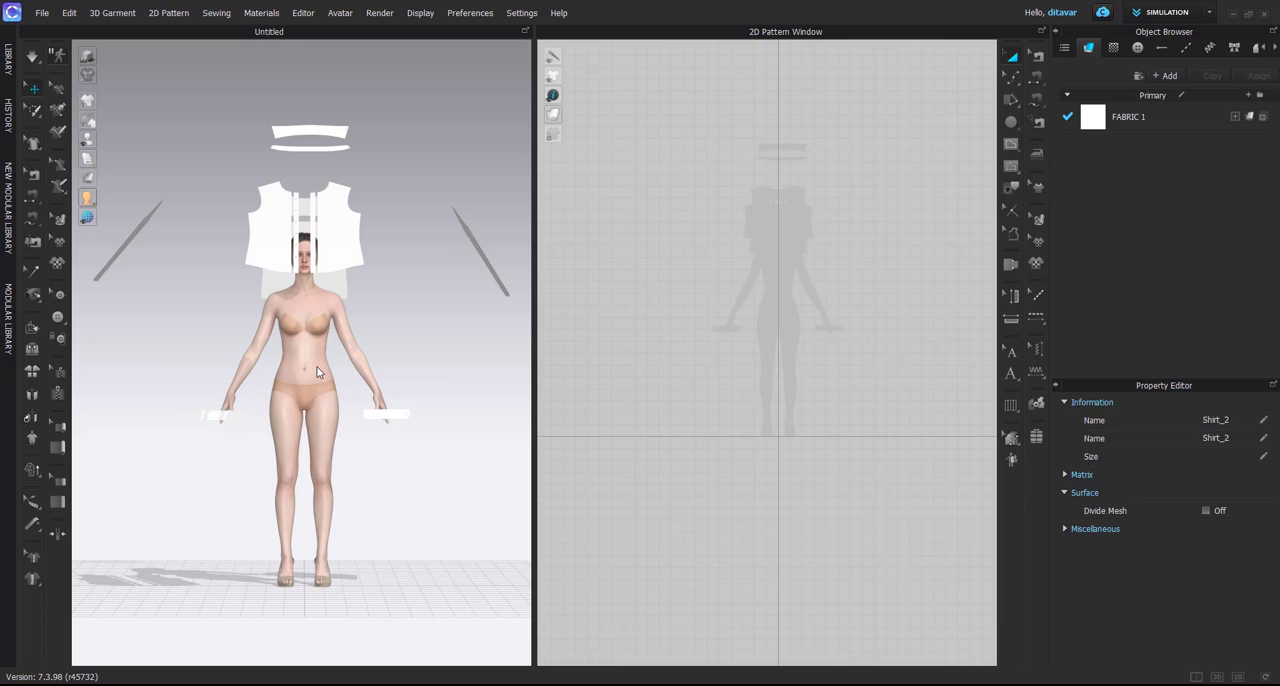
left_click(42, 12)
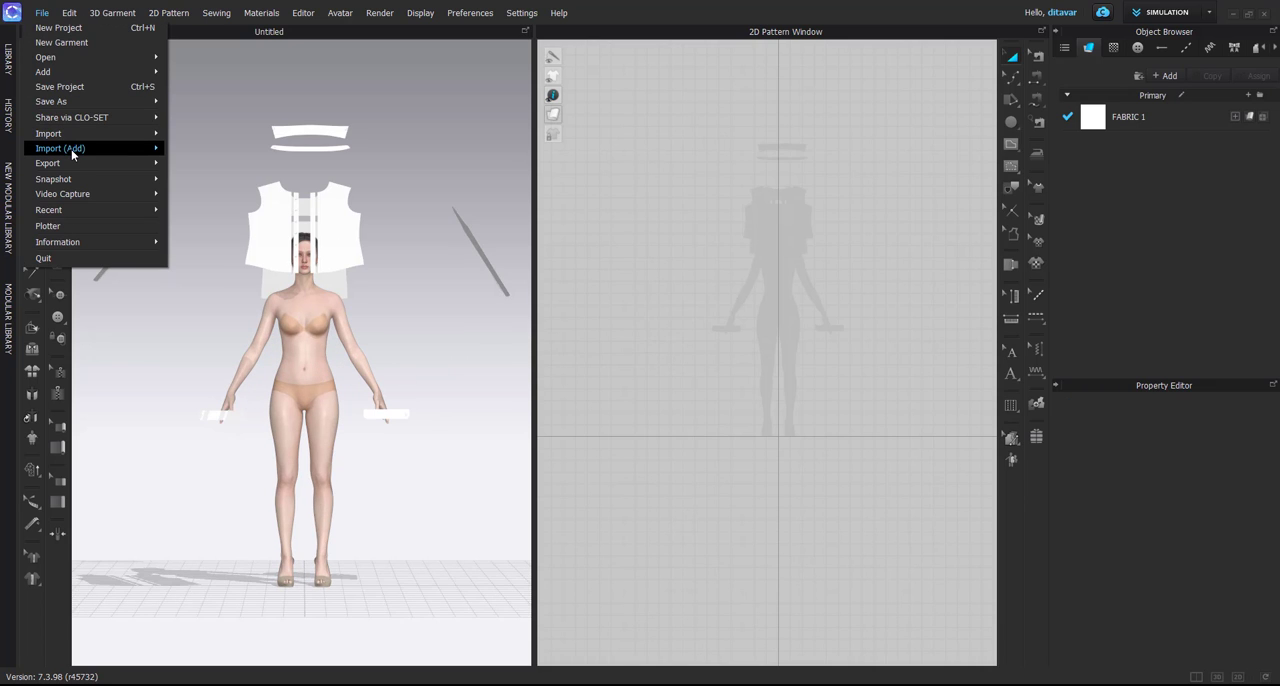
Add the draped shirt OBJ as a Morph Target with a morphing frame count of 90.
left_click(60, 148)
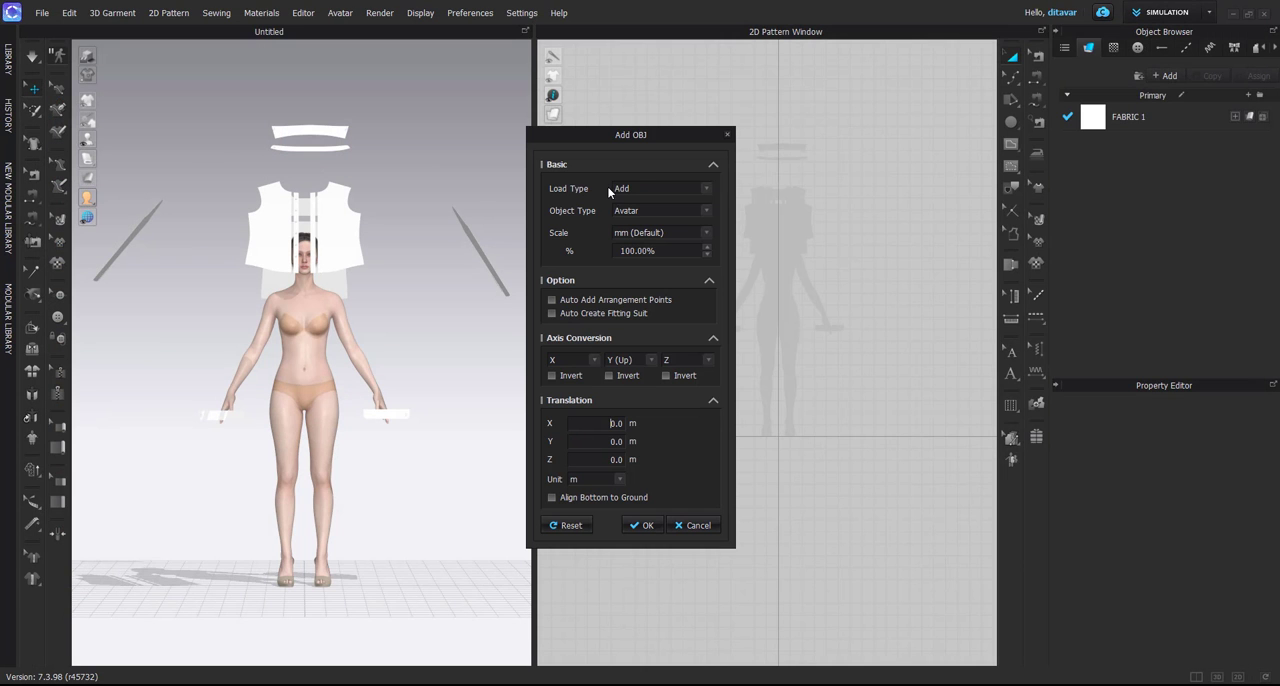
mouse_move(574, 196)
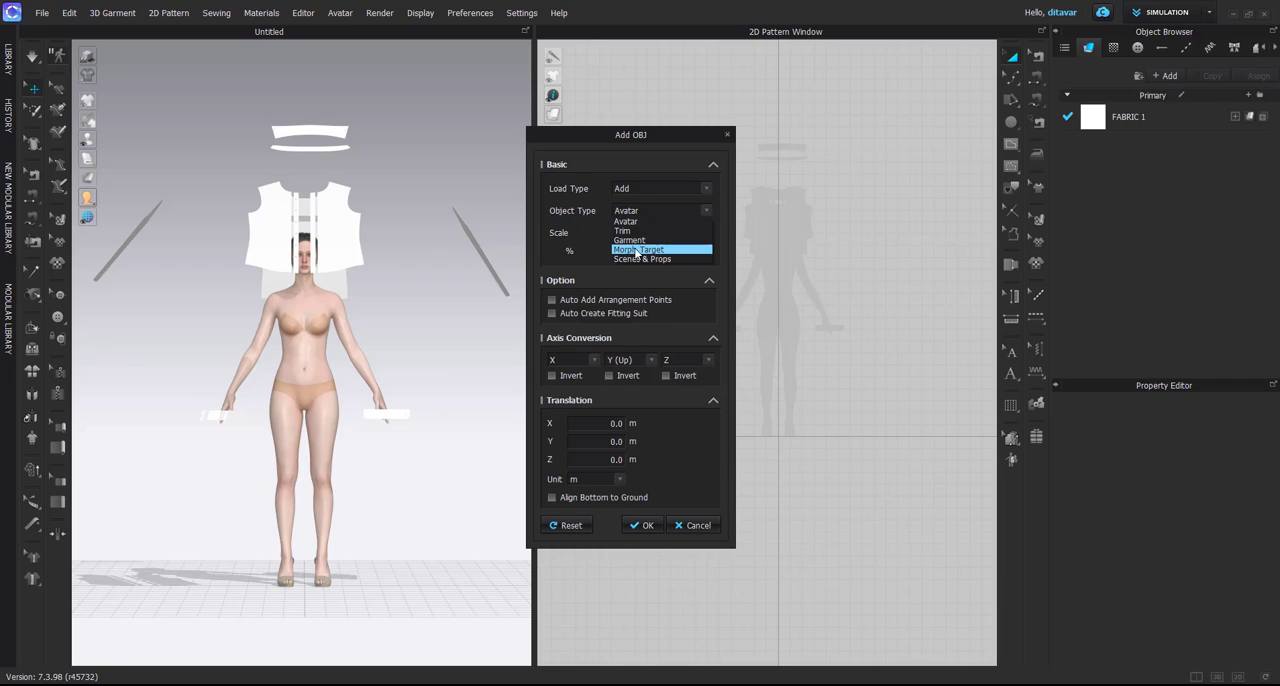
left_click(640, 248)
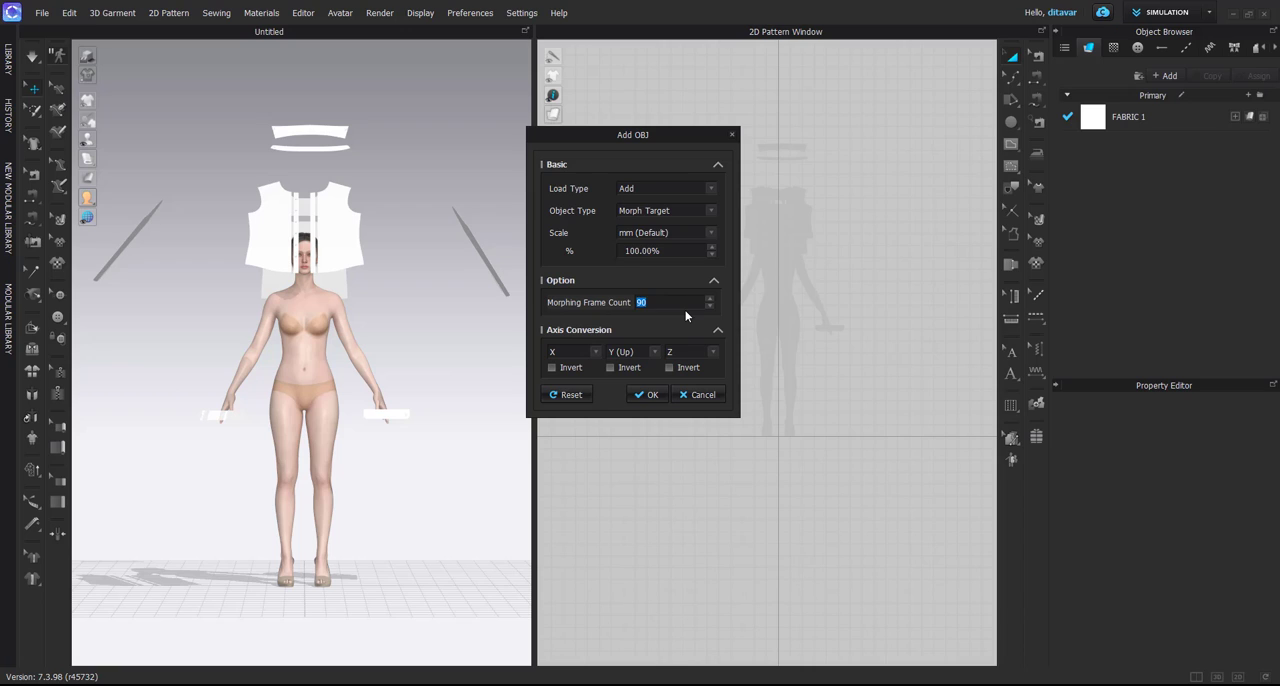
type("30")
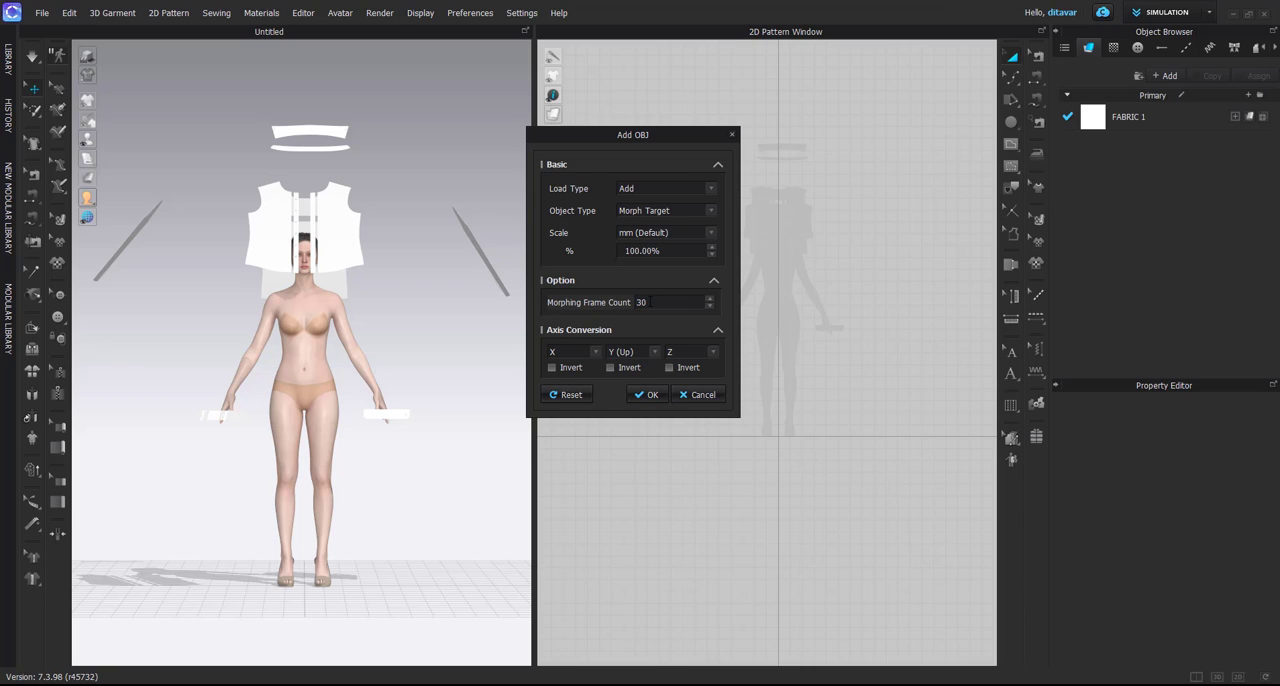
type("90")
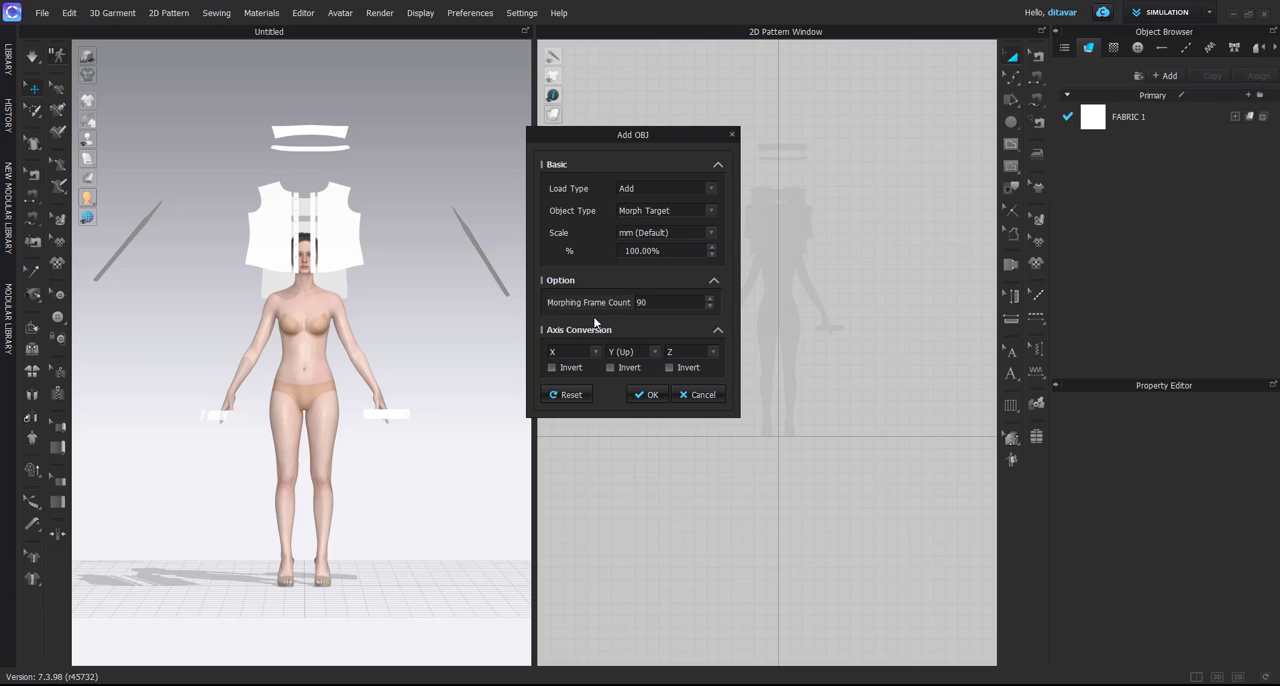
left_click(648, 394)
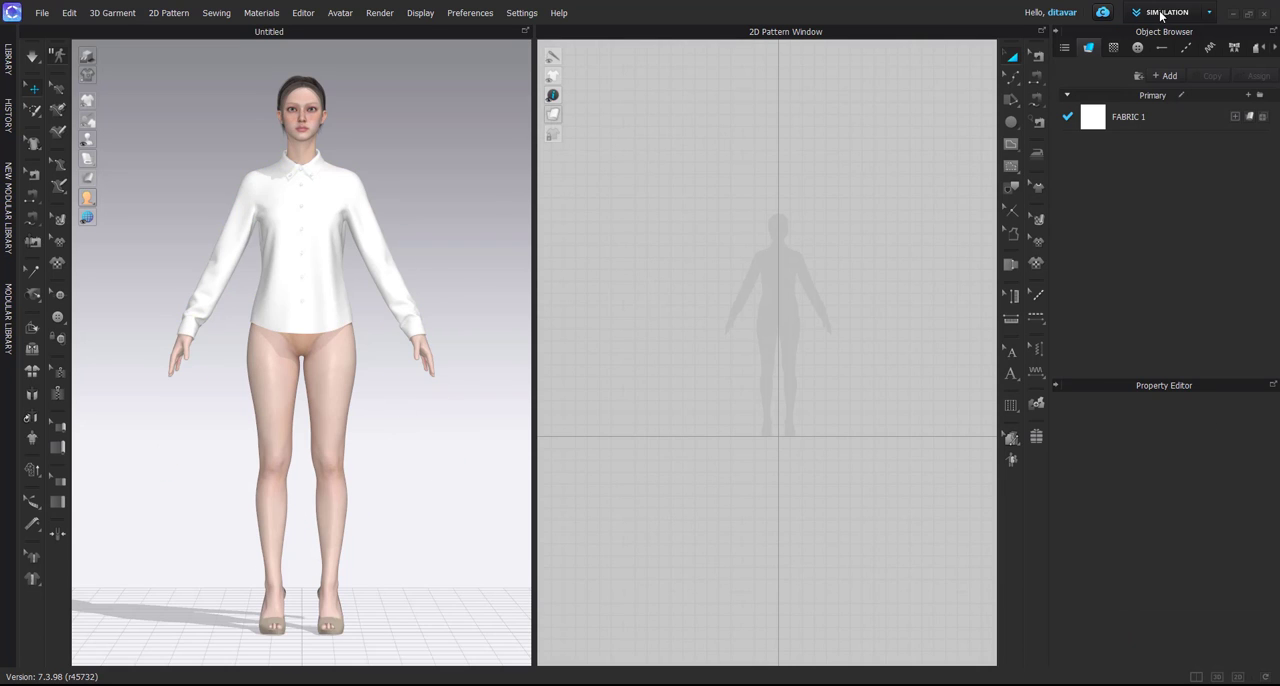
Switch to Animation mode, scrub the Morph track mid-morph, then rewind and play it.
left_click(1168, 12)
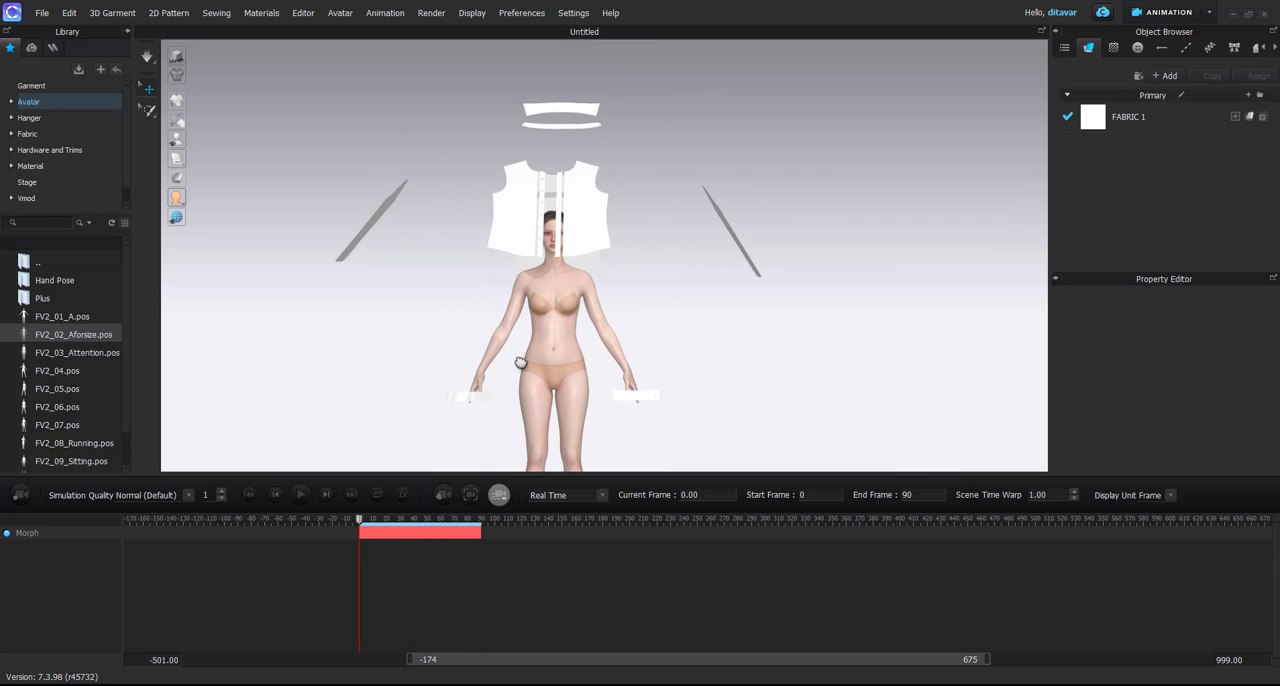
left_click_drag(360, 520, 394, 520)
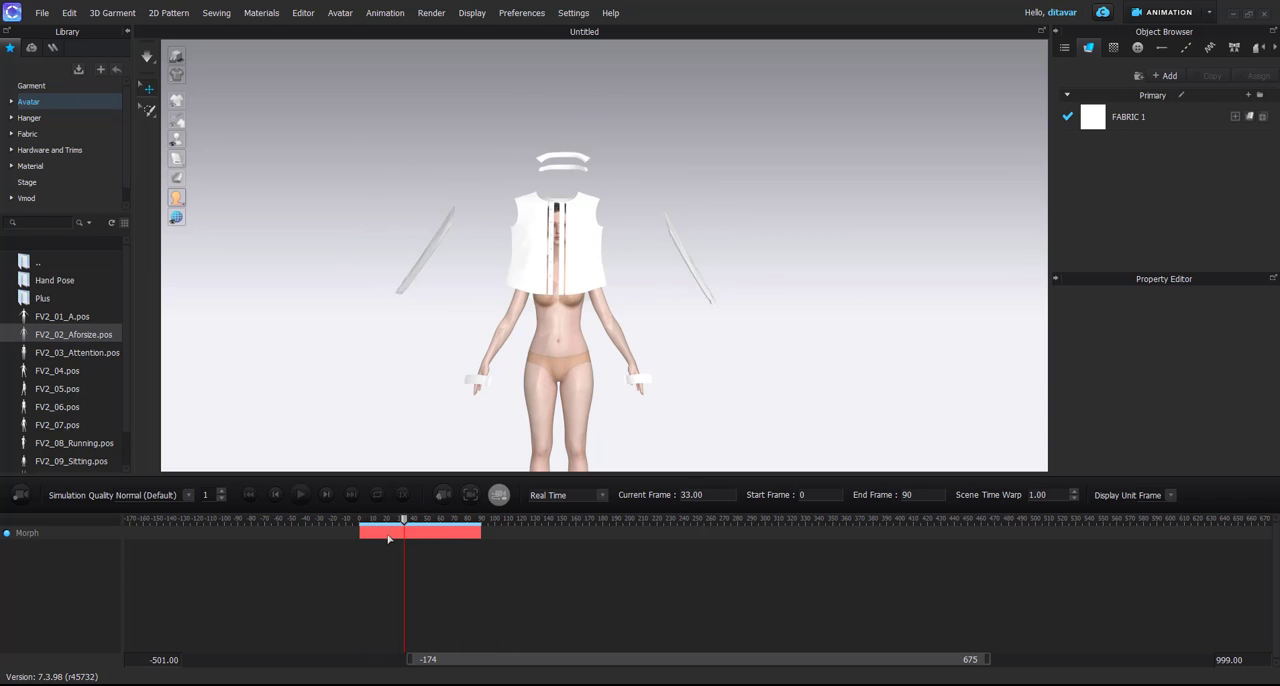
left_click(300, 494)
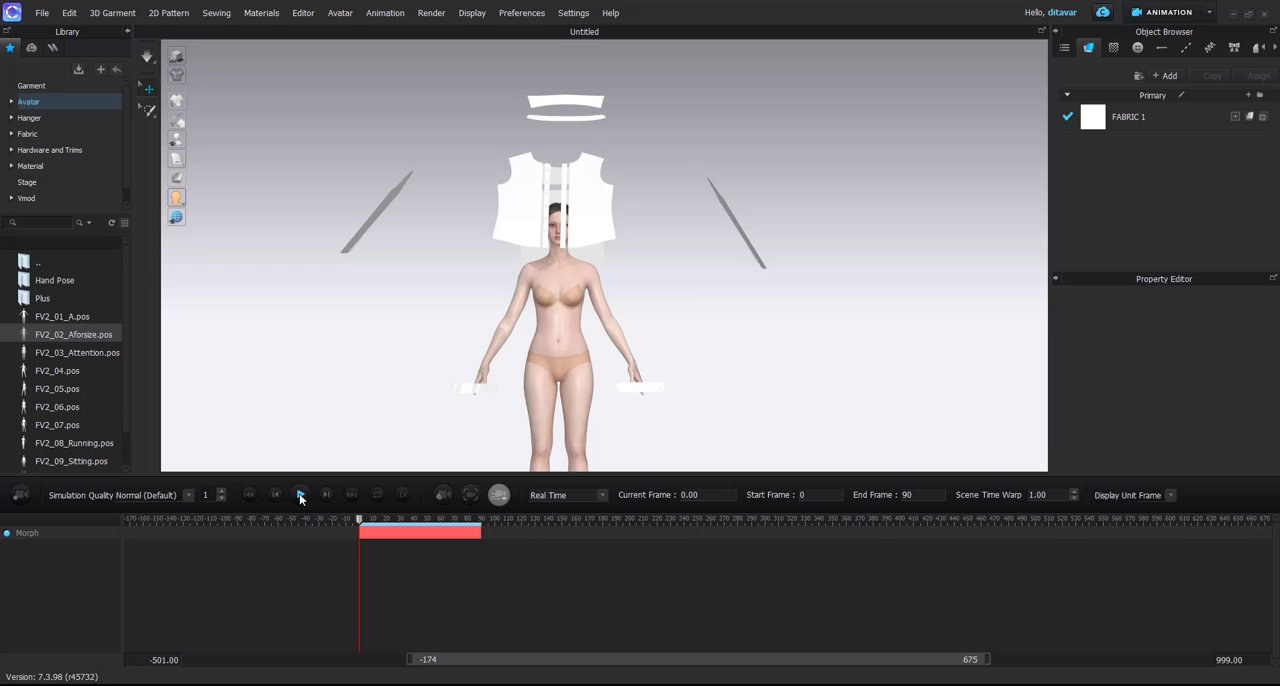
left_click(300, 494)
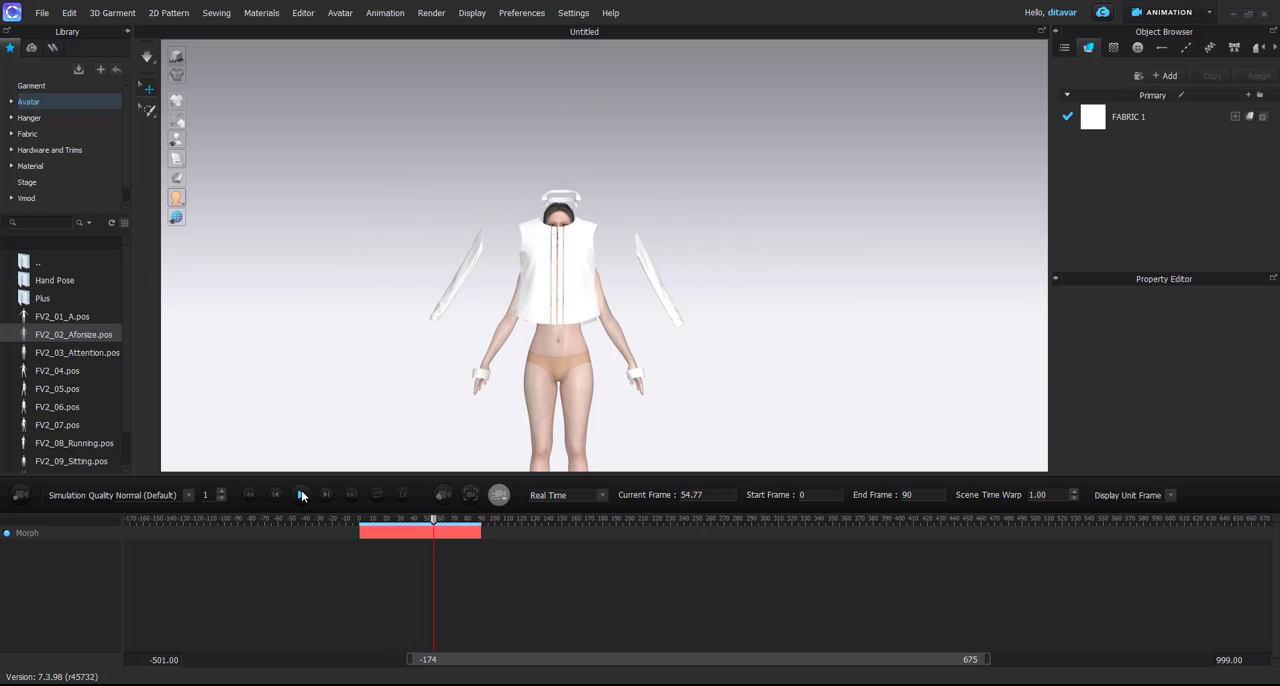
left_click(300, 494)
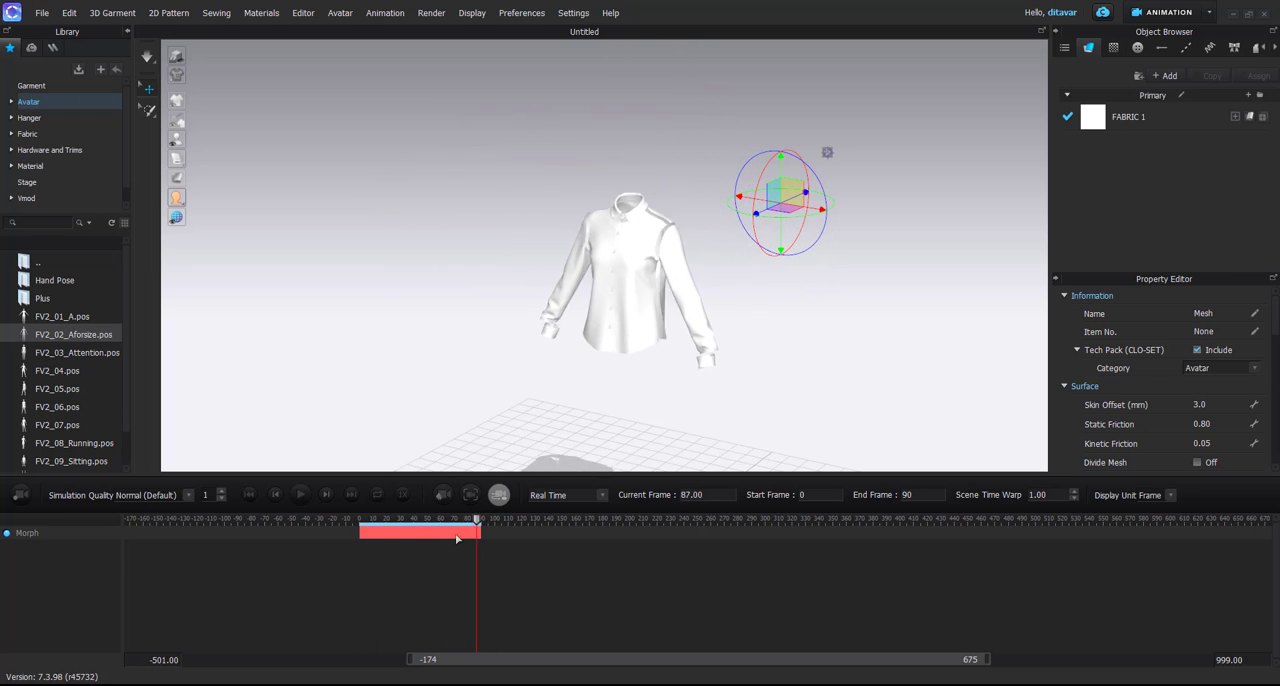
left_click_drag(476, 524, 428, 524)
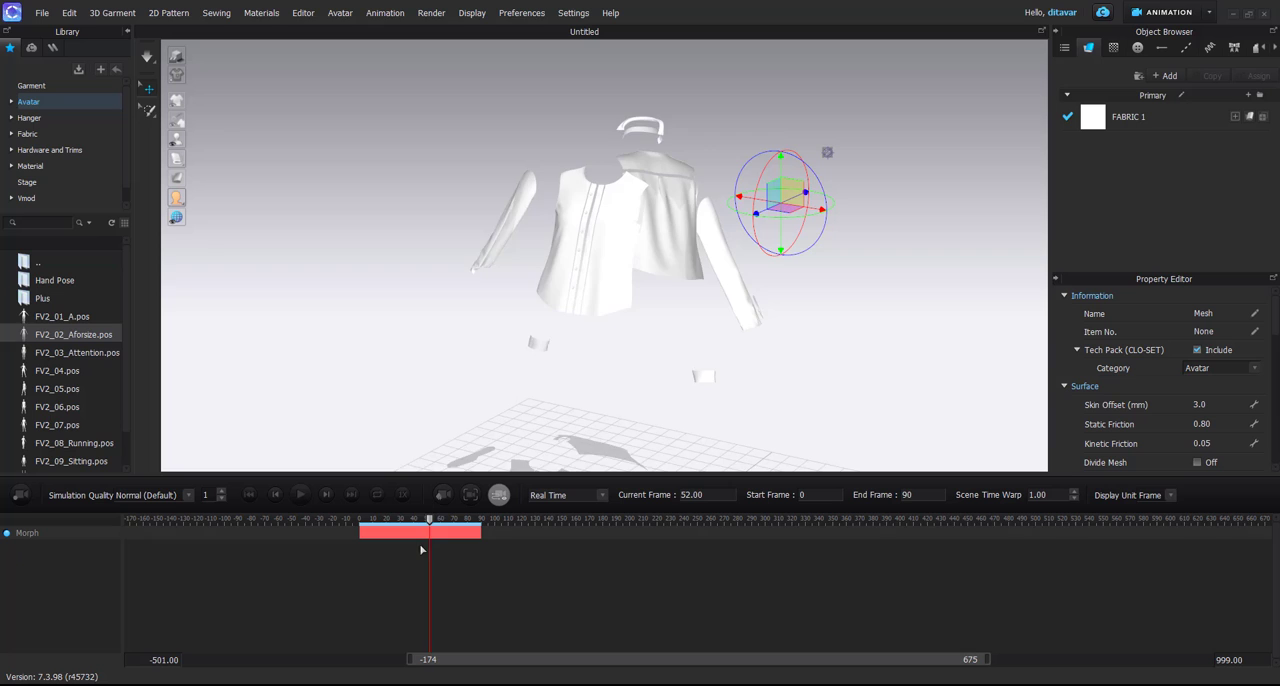
left_click_drag(430, 524, 416, 524)
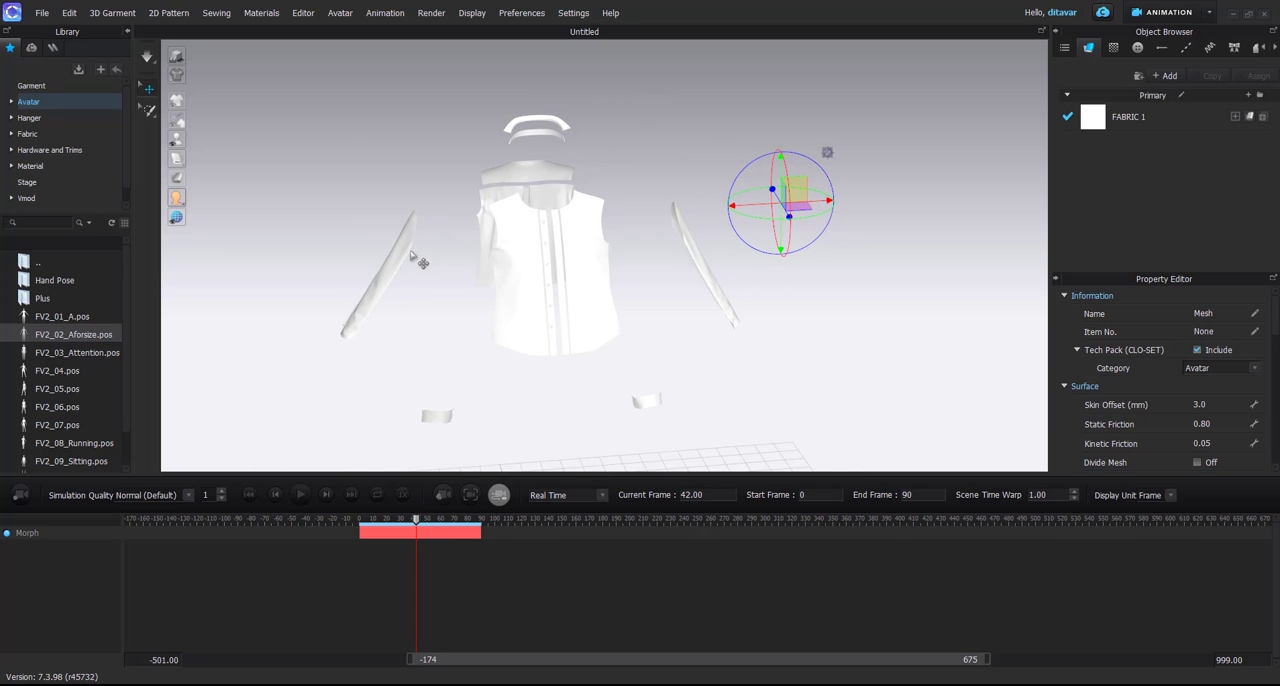
left_click_drag(416, 520, 458, 520)
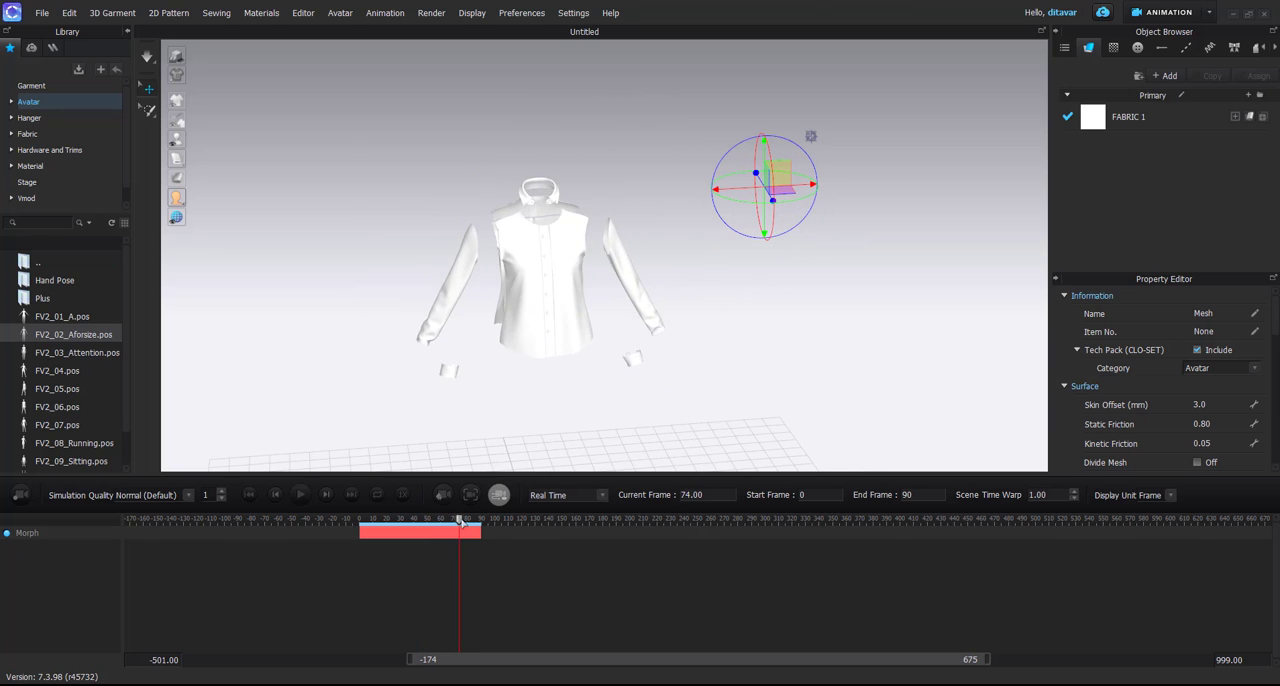
left_click_drag(460, 530, 364, 530)
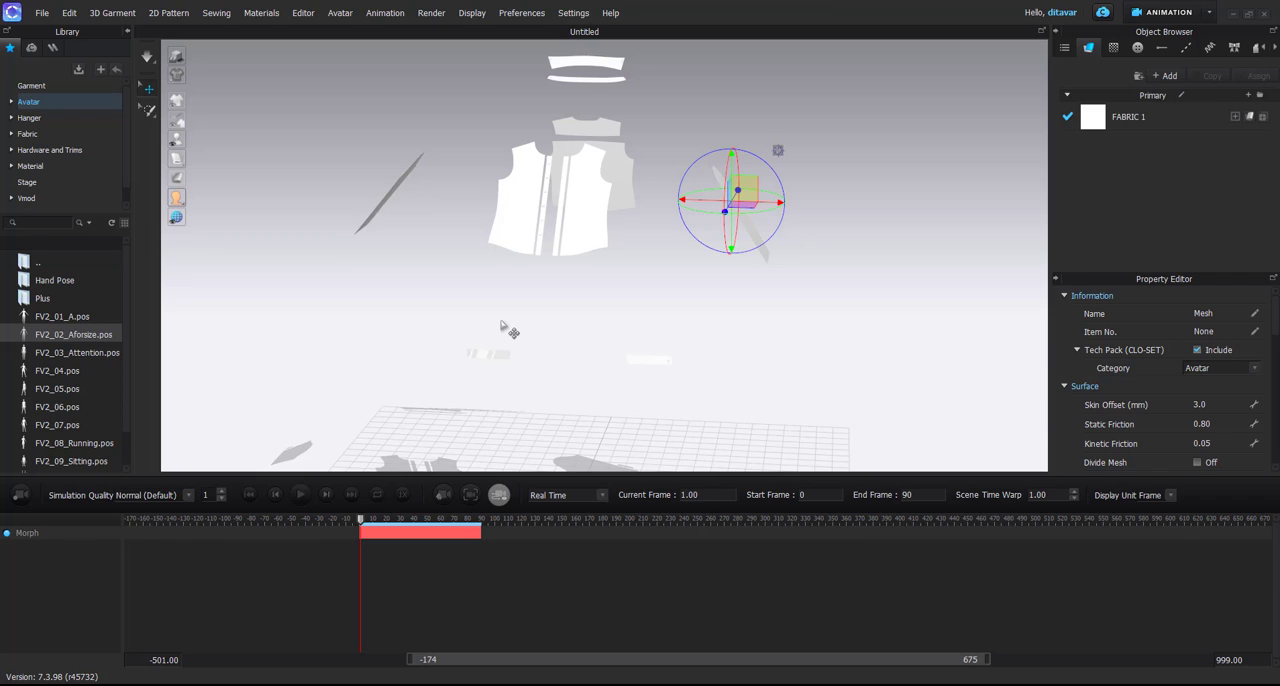
mouse_move(556, 244)
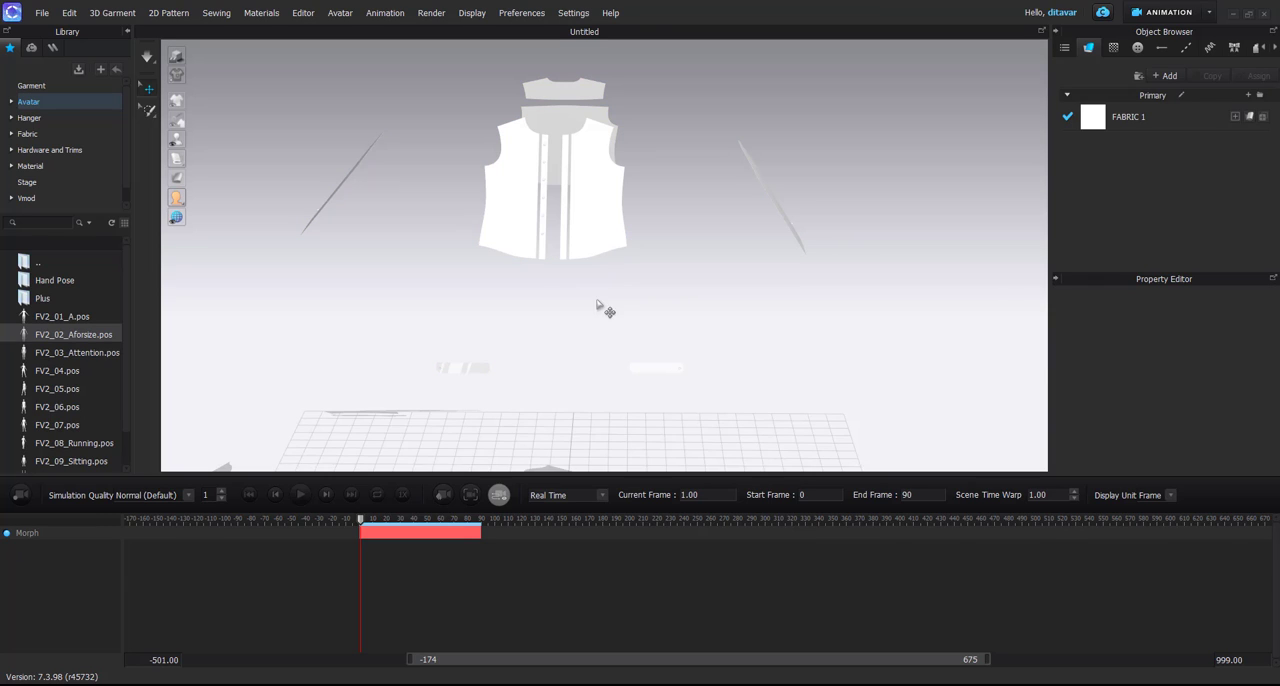
mouse_move(590, 304)
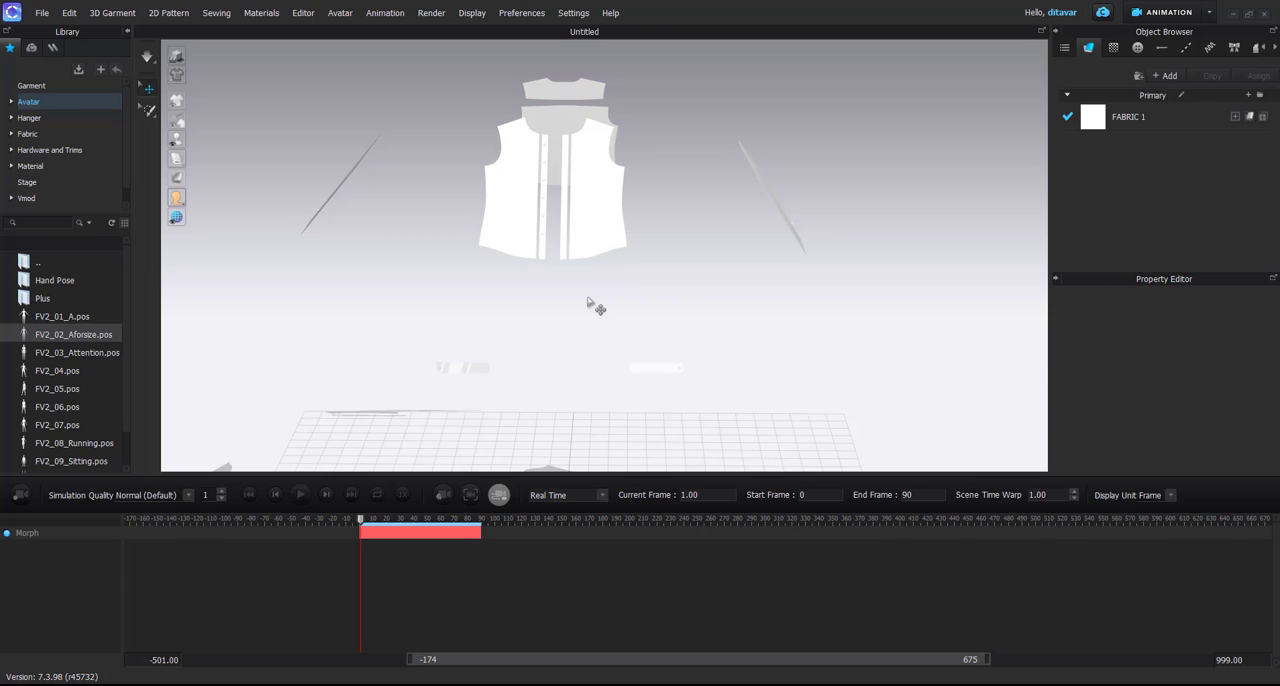